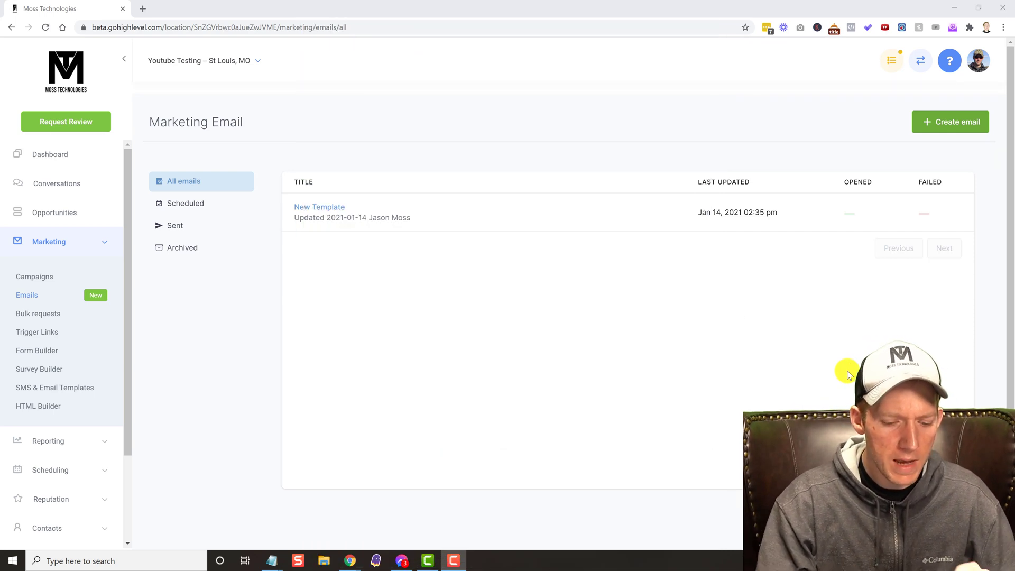
pyautogui.moveTo(556, 464)
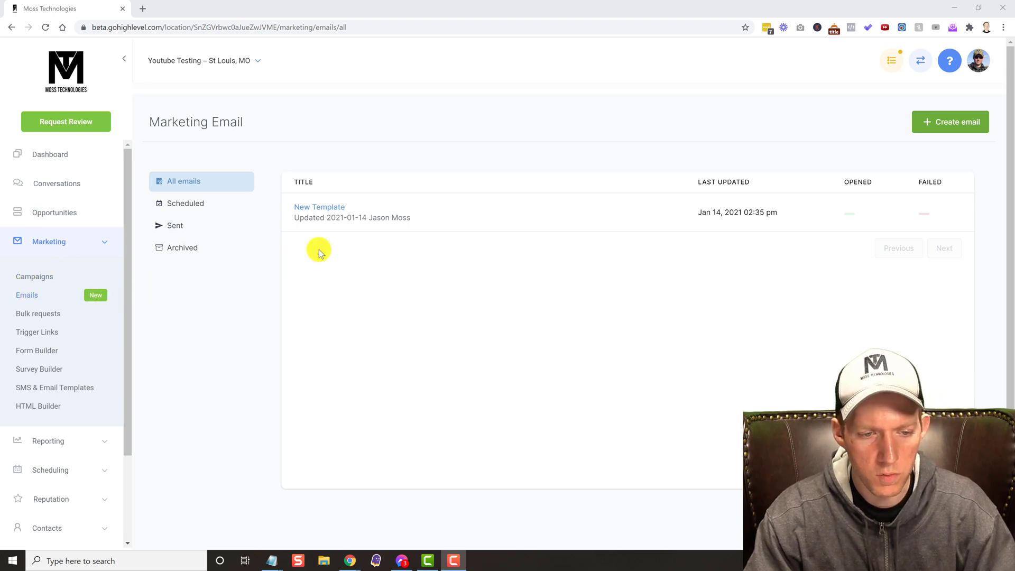
pyautogui.moveTo(776, 324)
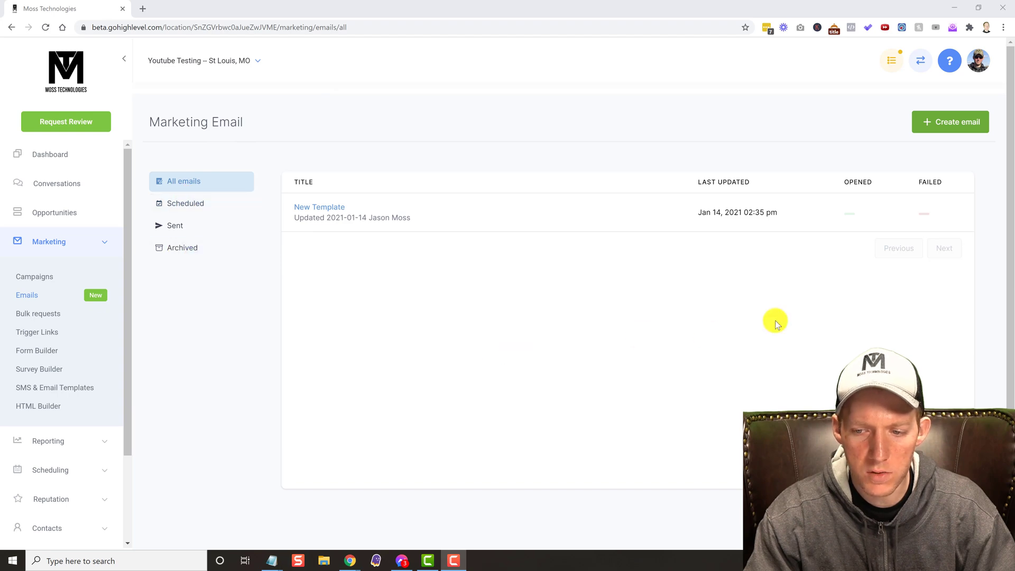
pyautogui.moveTo(455, 330)
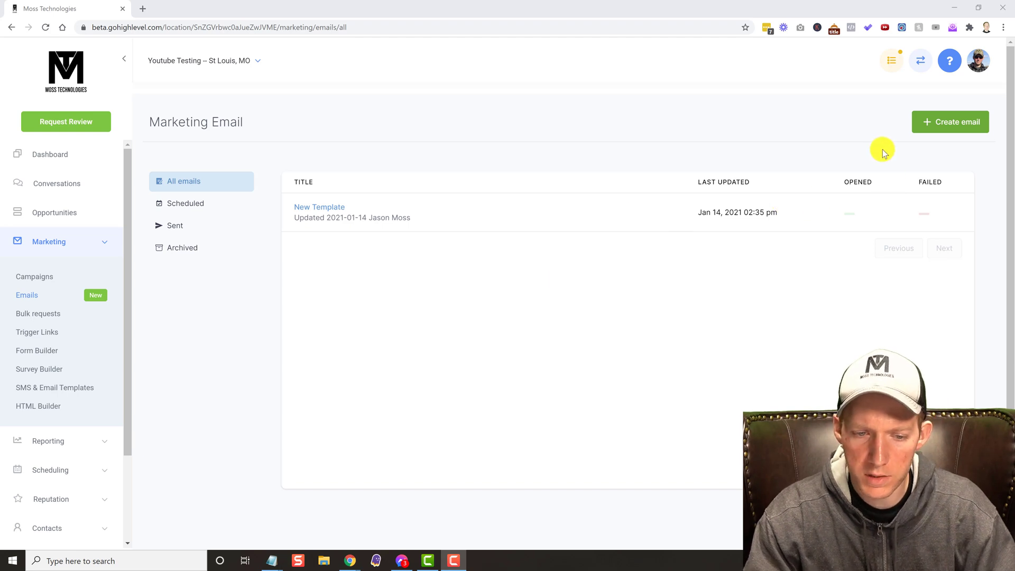
# Step: Start a new marketing email and choose the Update starter template
pyautogui.click(950, 122)
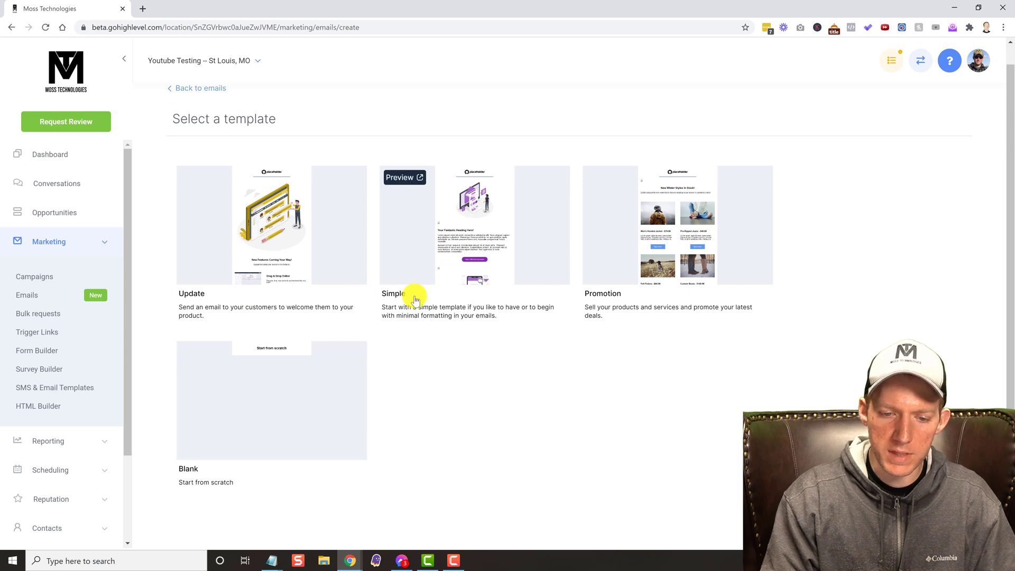
pyautogui.moveTo(609, 183)
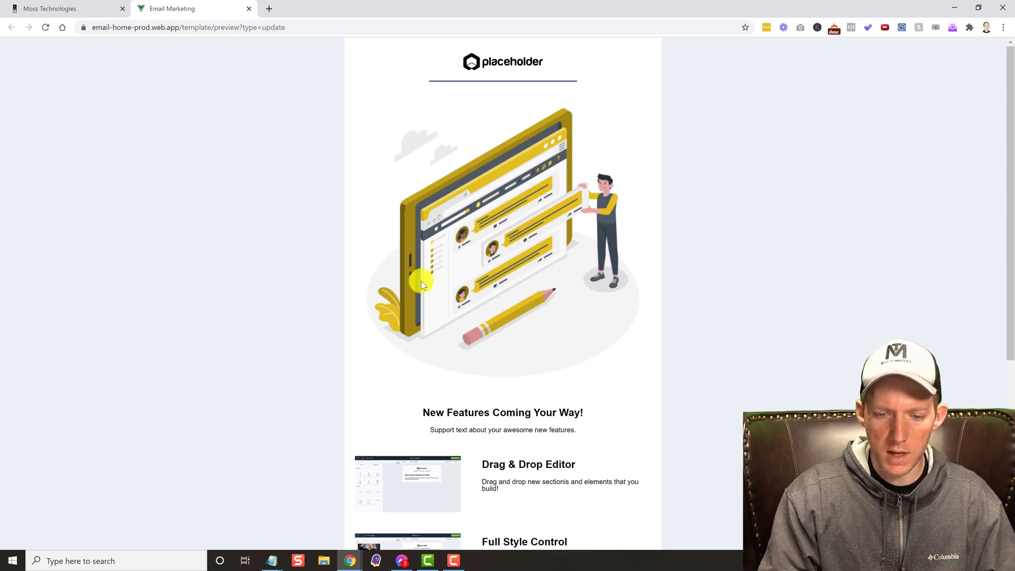
pyautogui.scroll(-3)
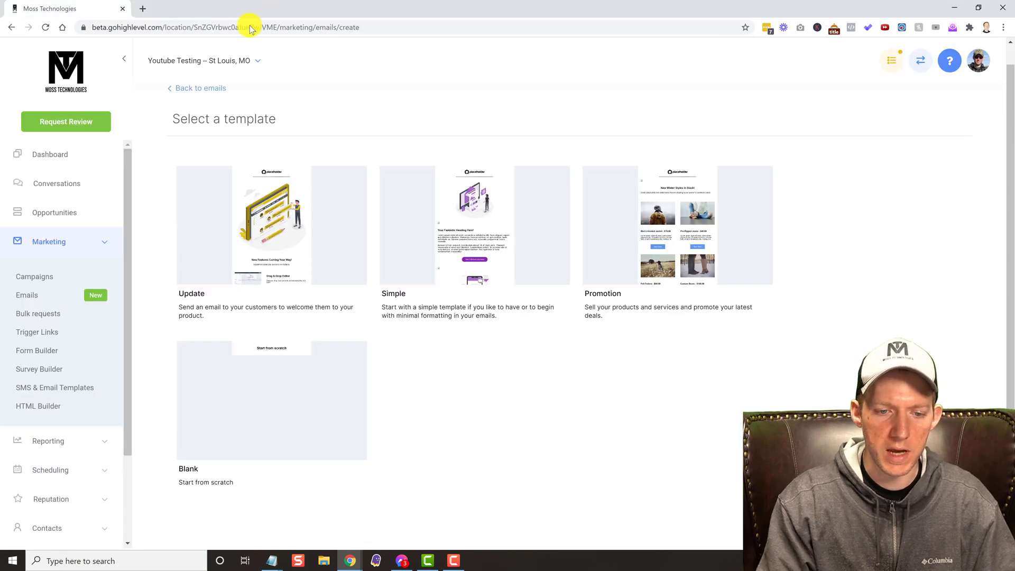
pyautogui.moveTo(191, 451)
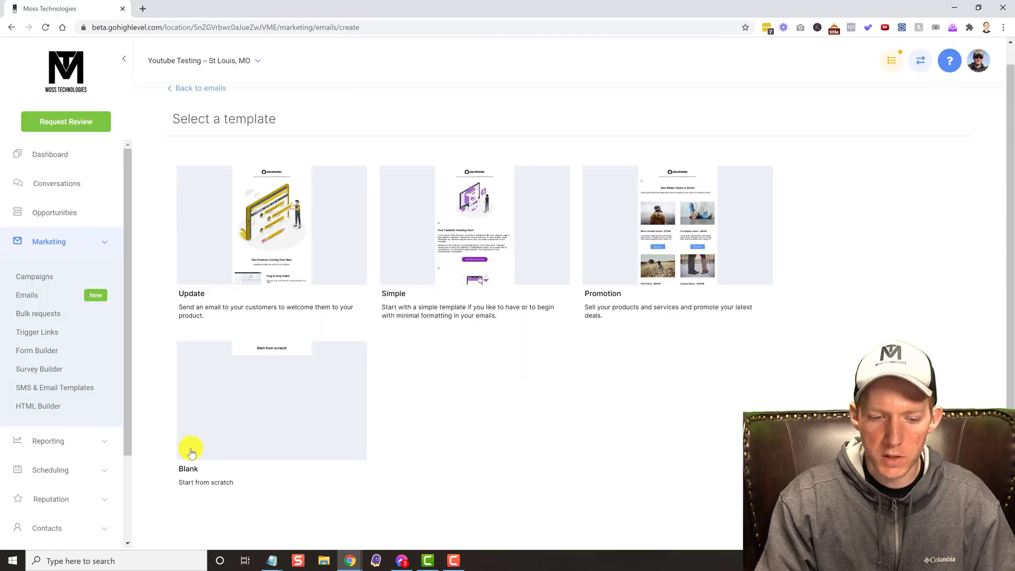
pyautogui.moveTo(292, 426)
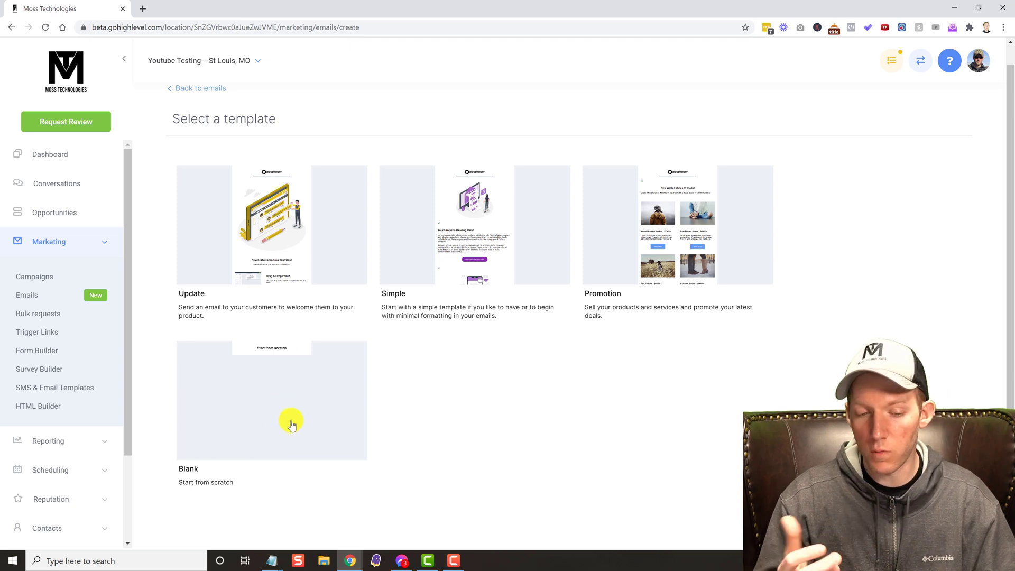
pyautogui.moveTo(270, 223)
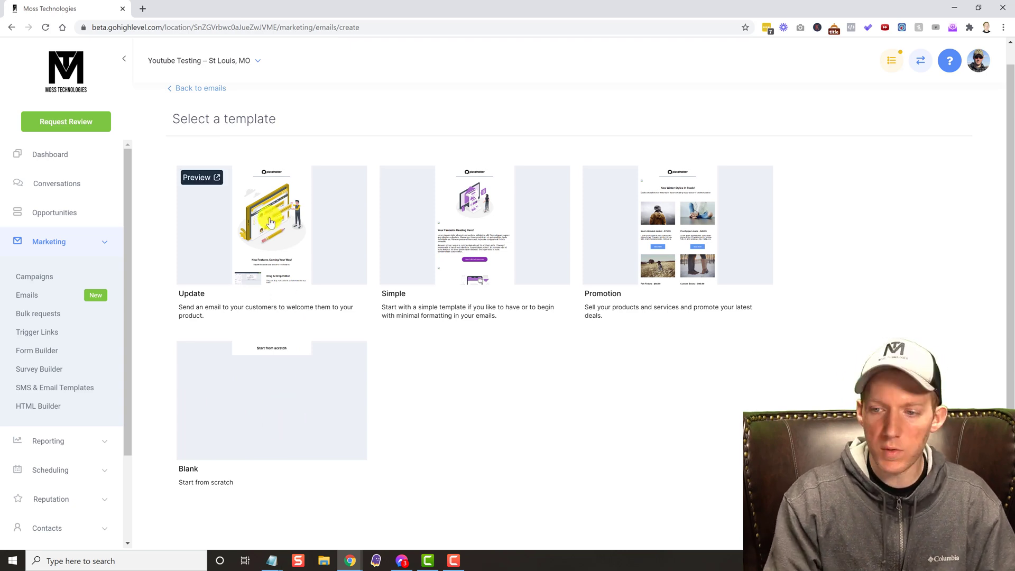
pyautogui.click(270, 224)
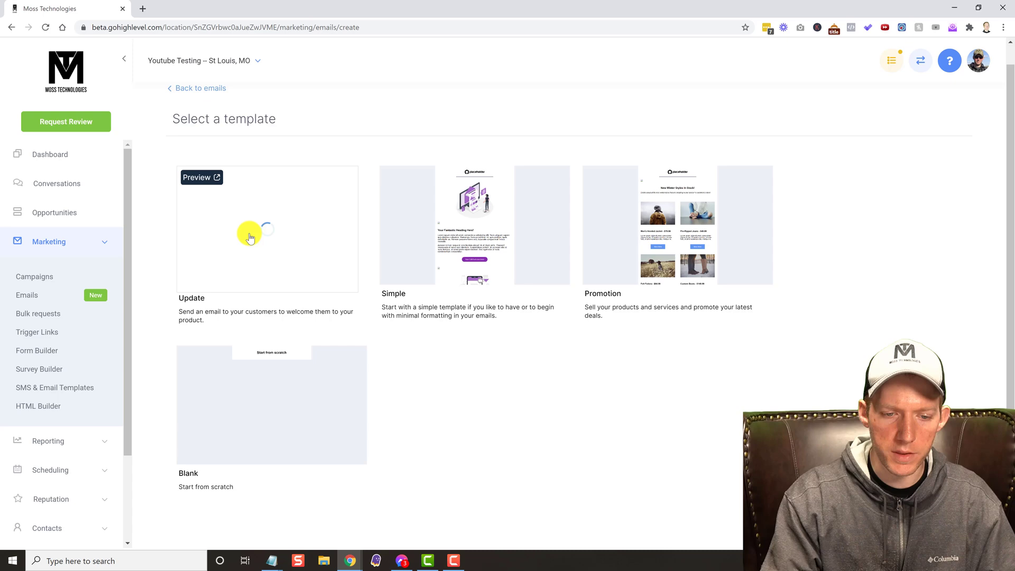
# Step: Load the Update template in the builder and bring up the main illustration's image settings
pyautogui.click(266, 229)
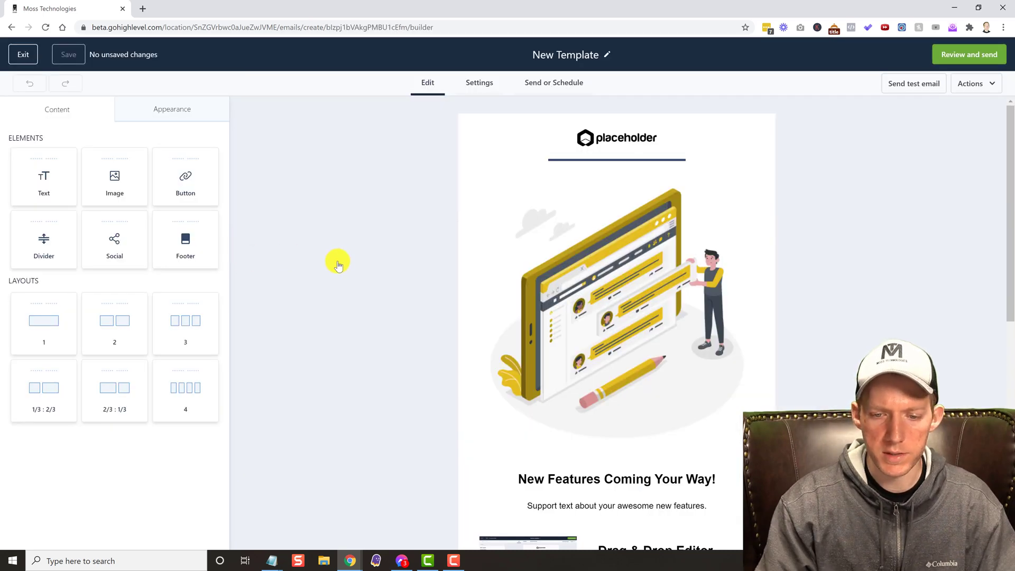
pyautogui.scroll(-3)
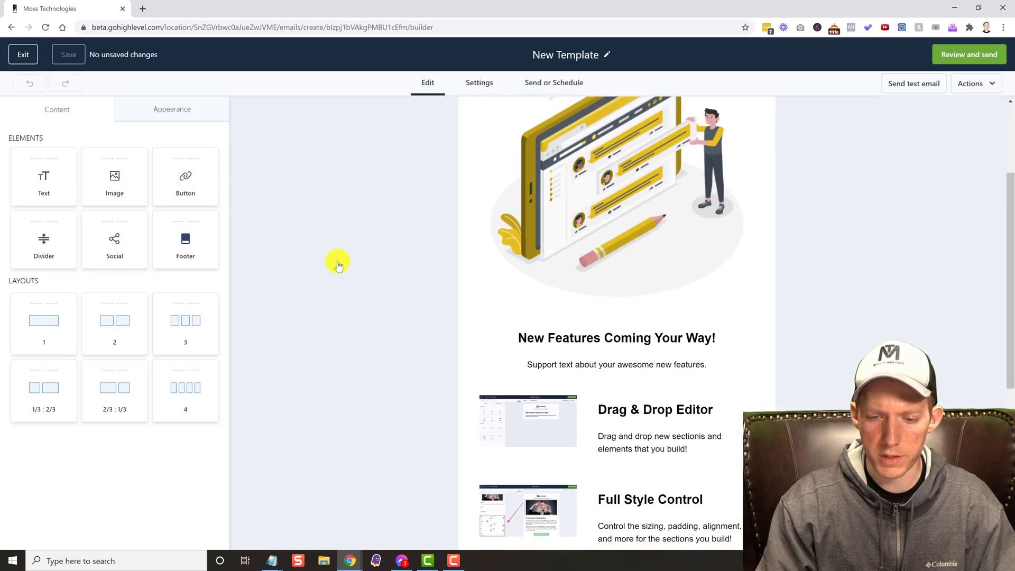
pyautogui.scroll(-3)
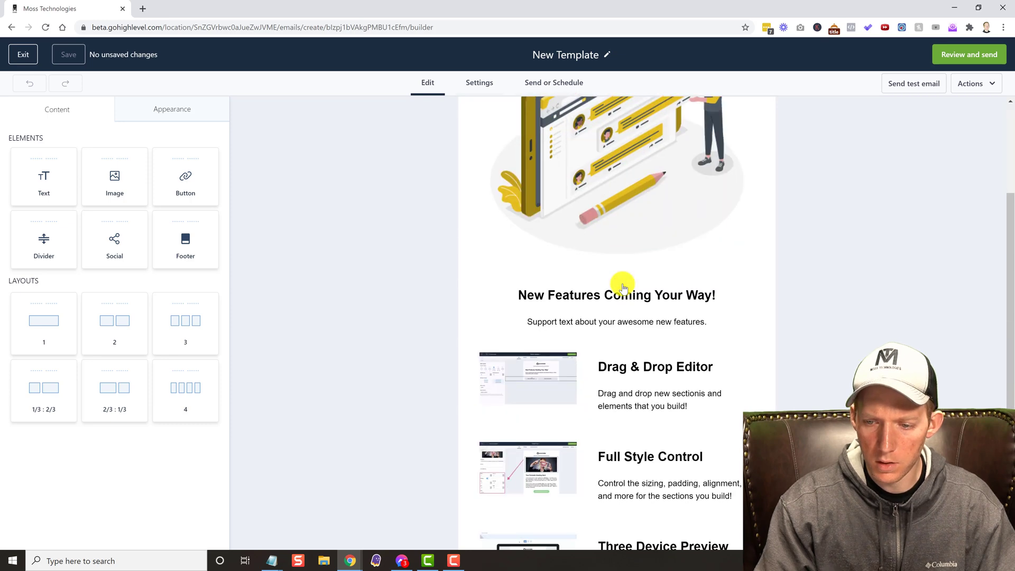
pyautogui.scroll(-3)
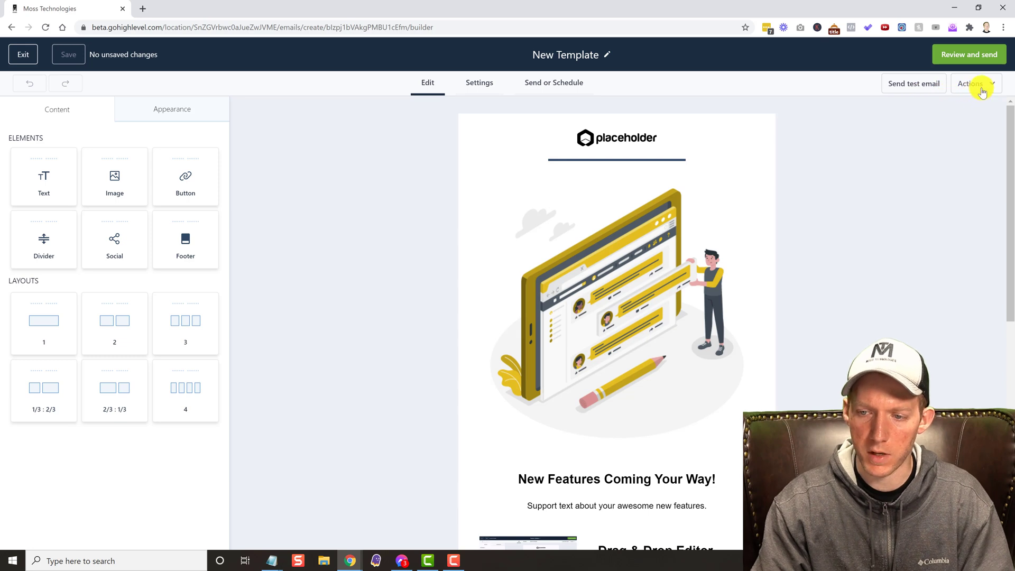
pyautogui.click(971, 83)
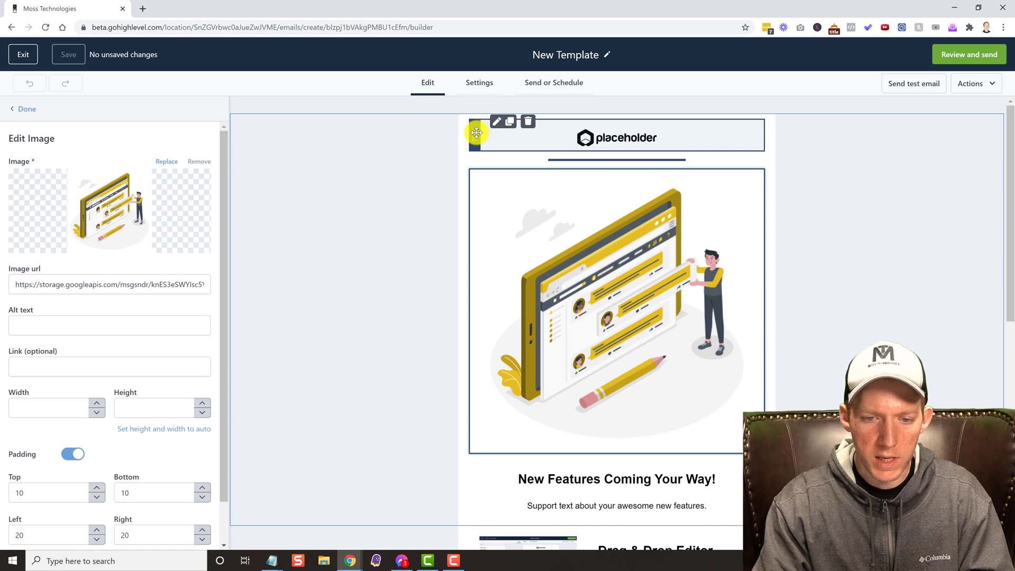
# Step: Review the illustration's Edit Image fields and close back to the elements panel
pyautogui.moveTo(476, 134); pyautogui.dragTo(467, 472)
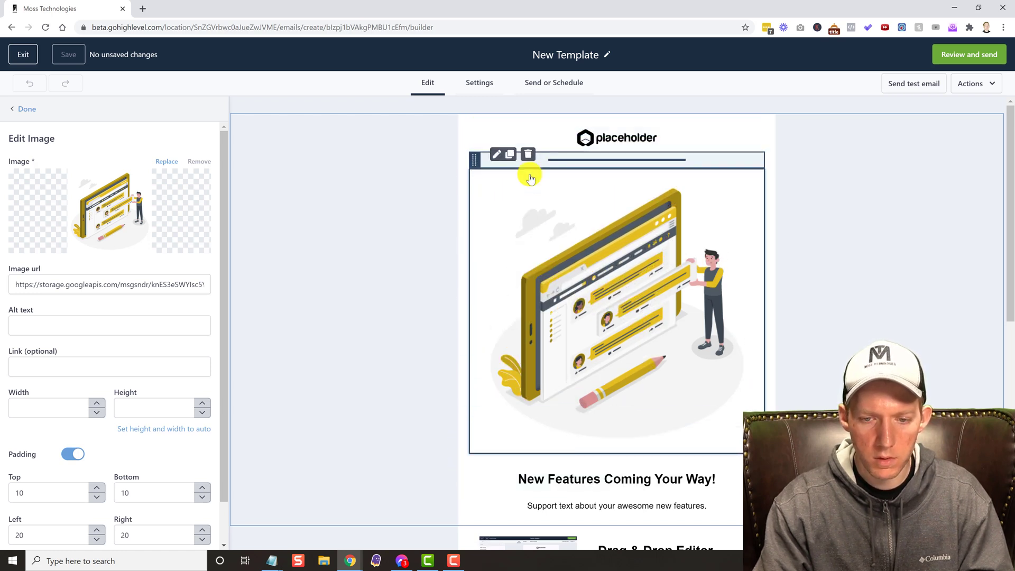
pyautogui.scroll(-3)
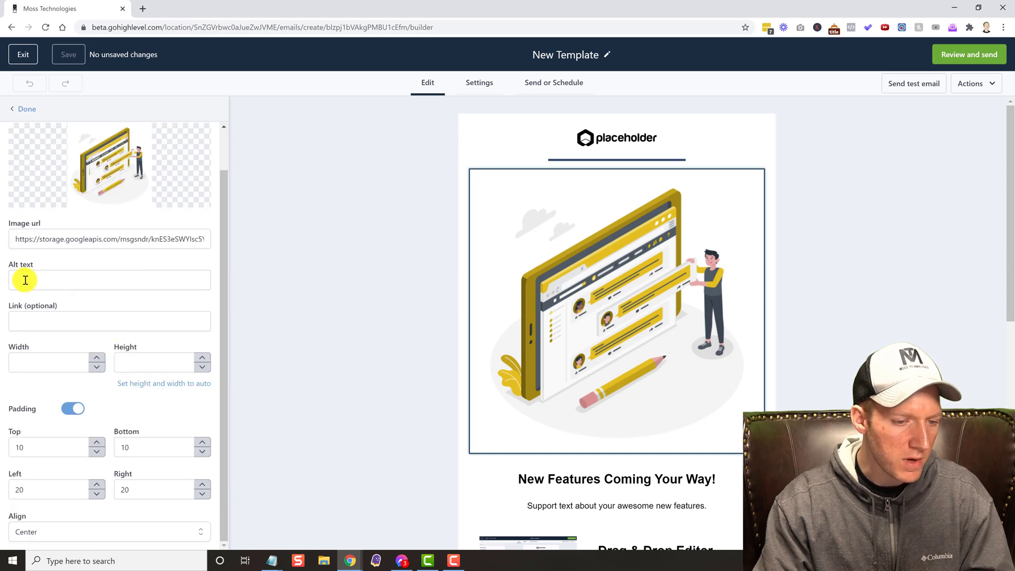
pyautogui.moveTo(58, 321)
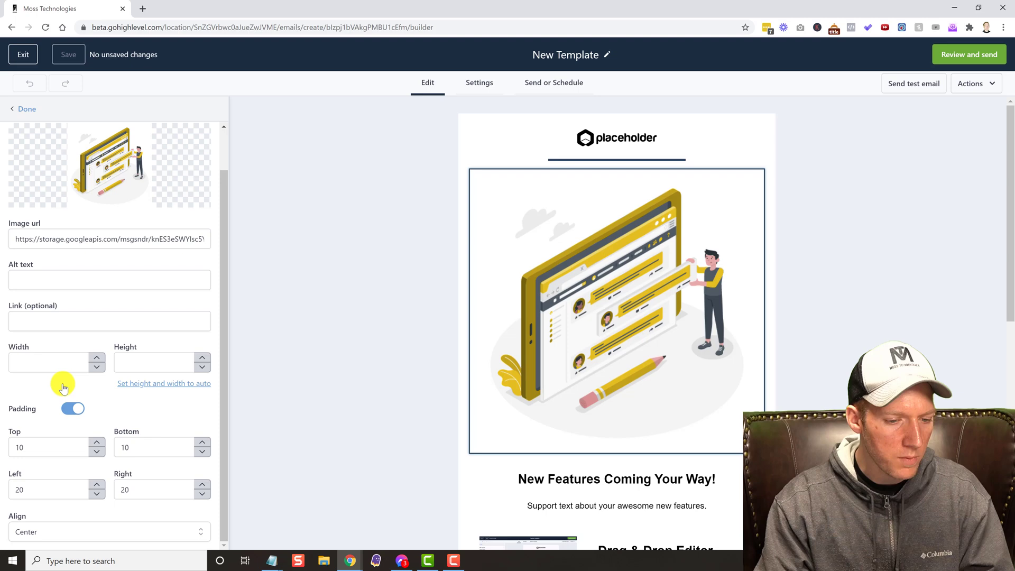
pyautogui.moveTo(183, 378)
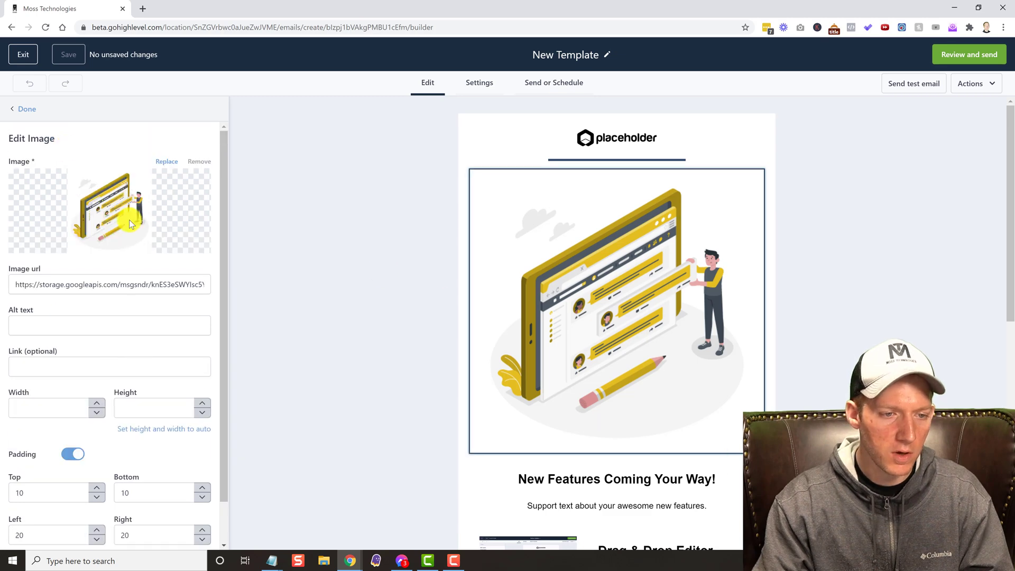
pyautogui.click(25, 109)
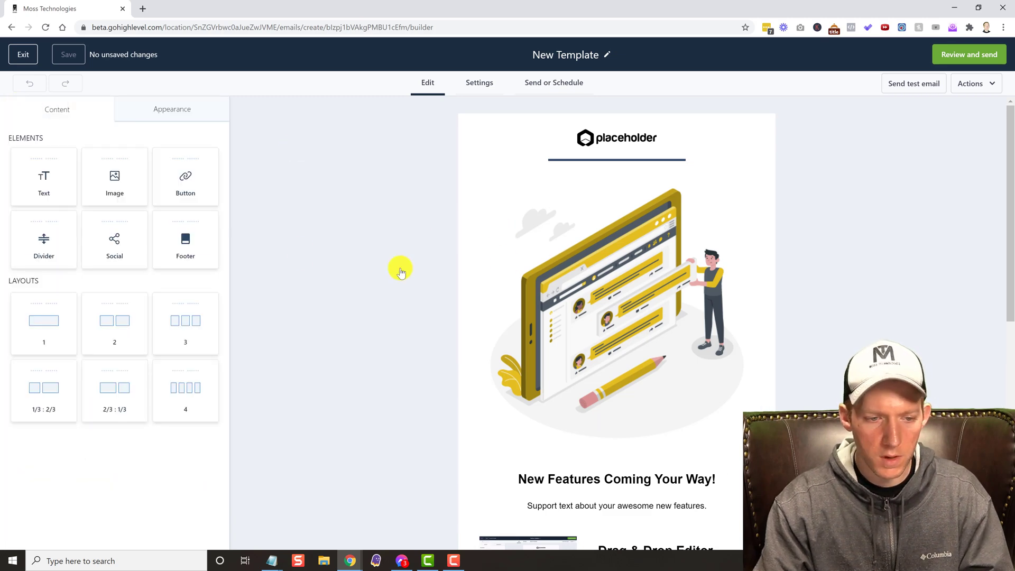
pyautogui.scroll(-3)
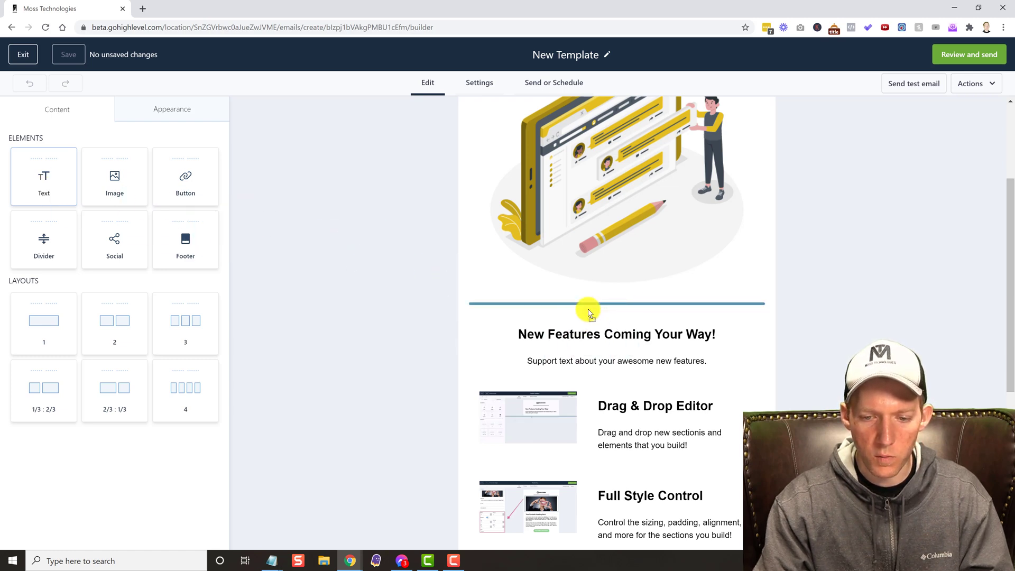
pyautogui.click(589, 310)
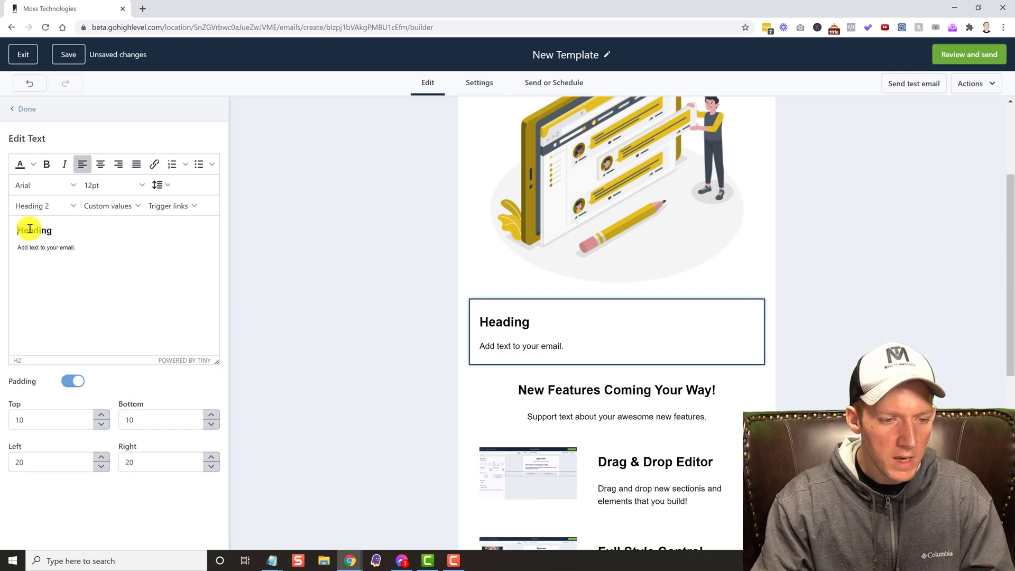
pyautogui.write('J')
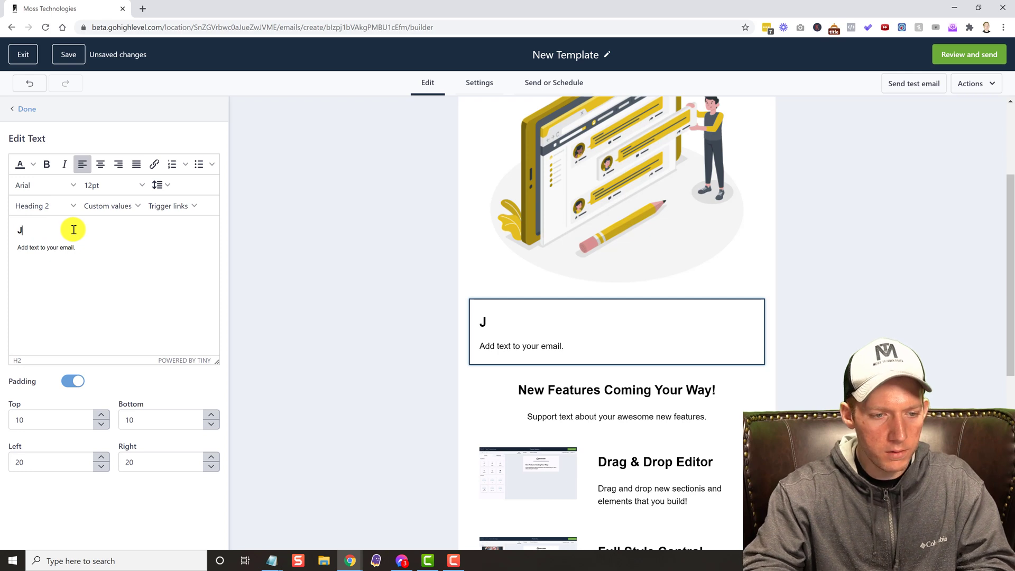
pyautogui.write('ason Moss is asw')
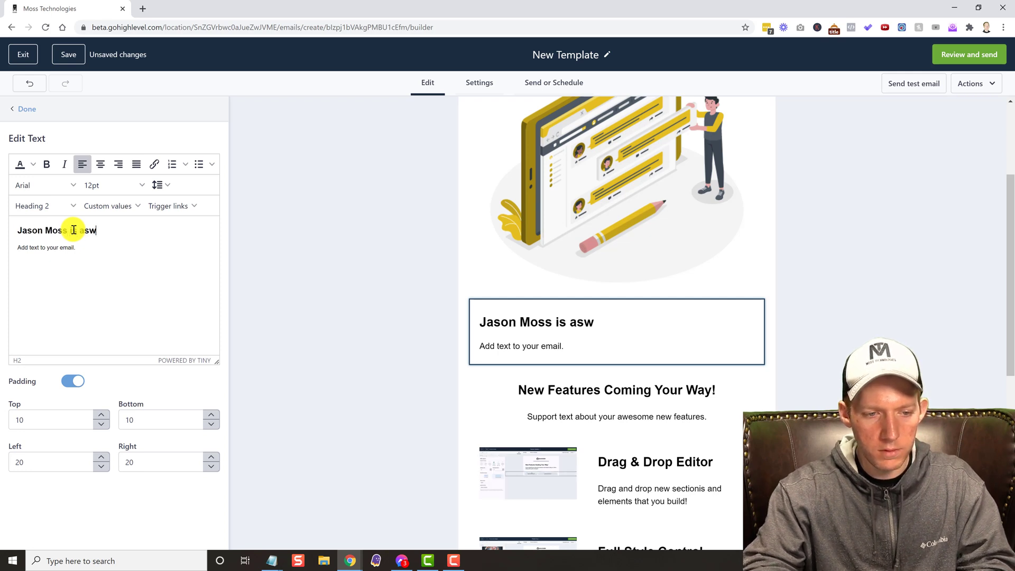
pyautogui.press('backspace')
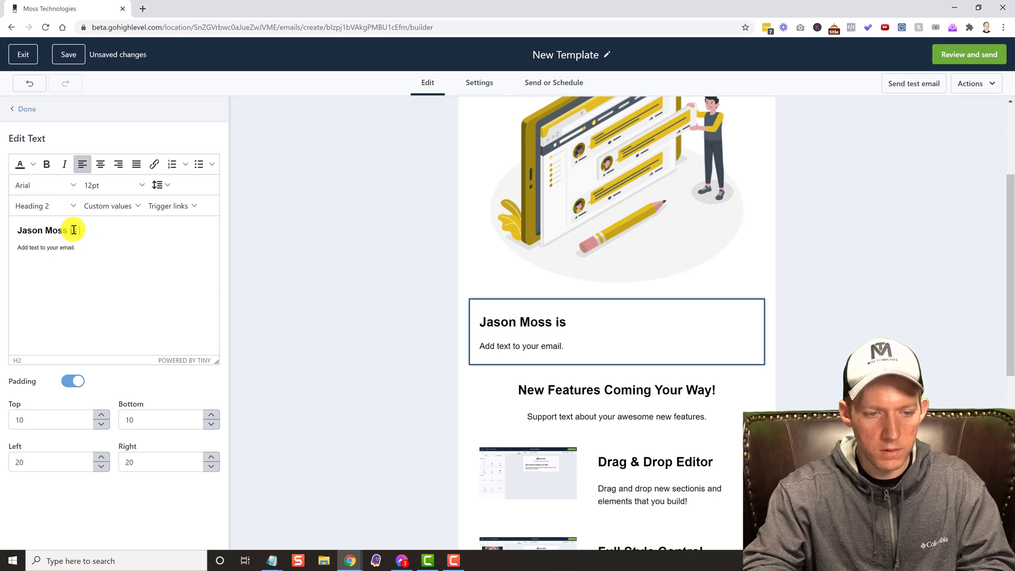
pyautogui.write('aweseome')
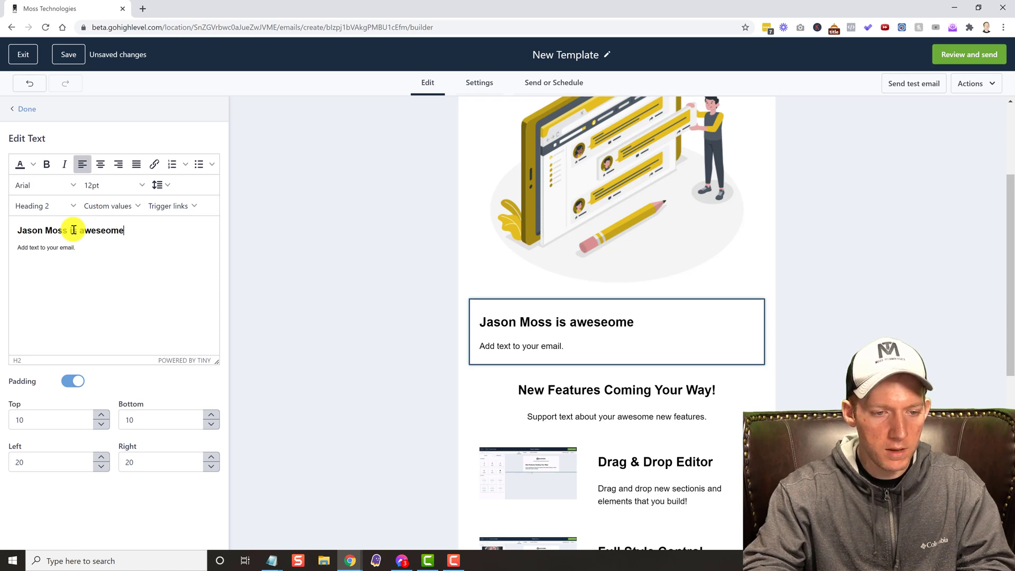
pyautogui.write('!!!')
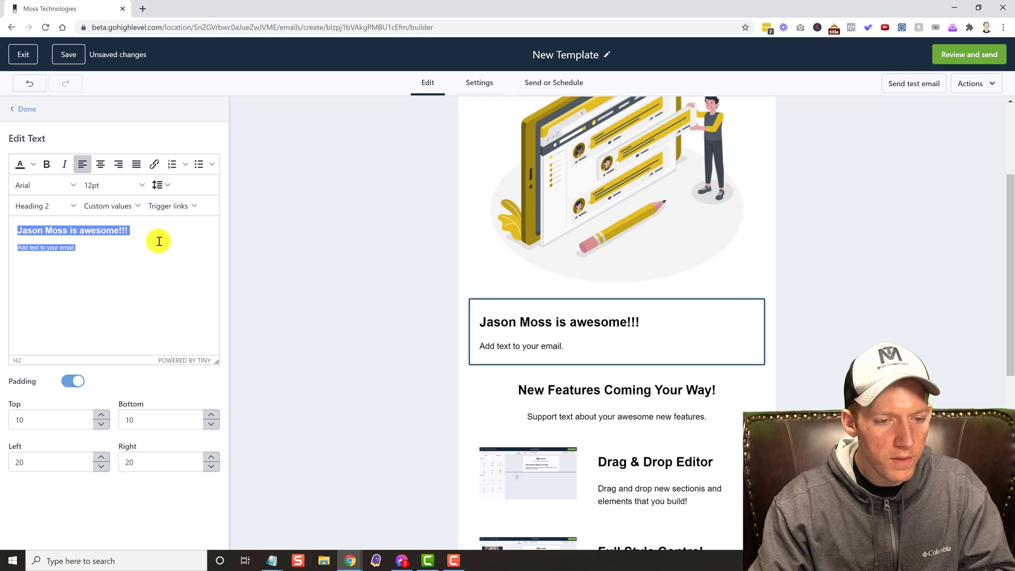
pyautogui.click(101, 164)
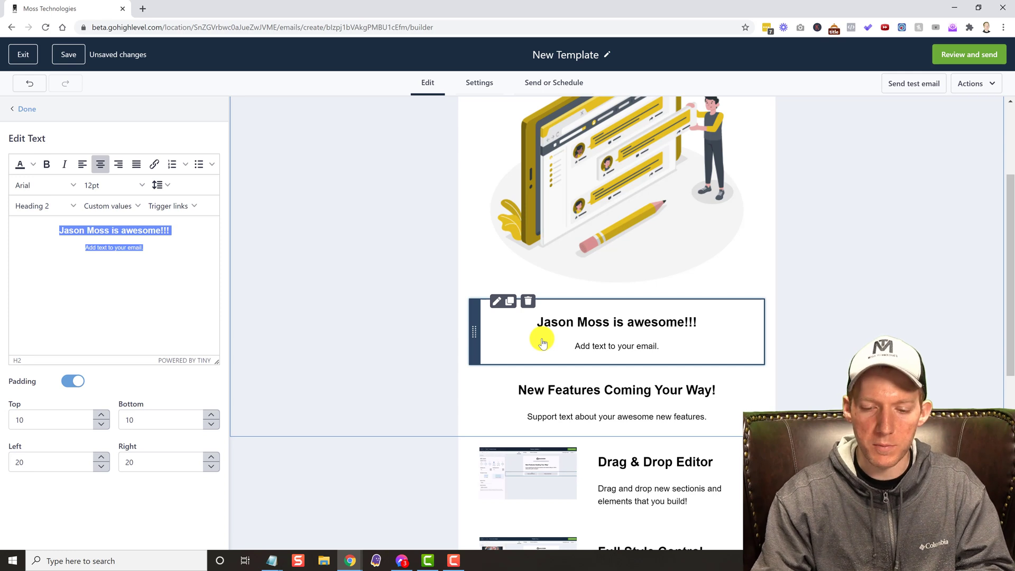
pyautogui.moveTo(172, 296)
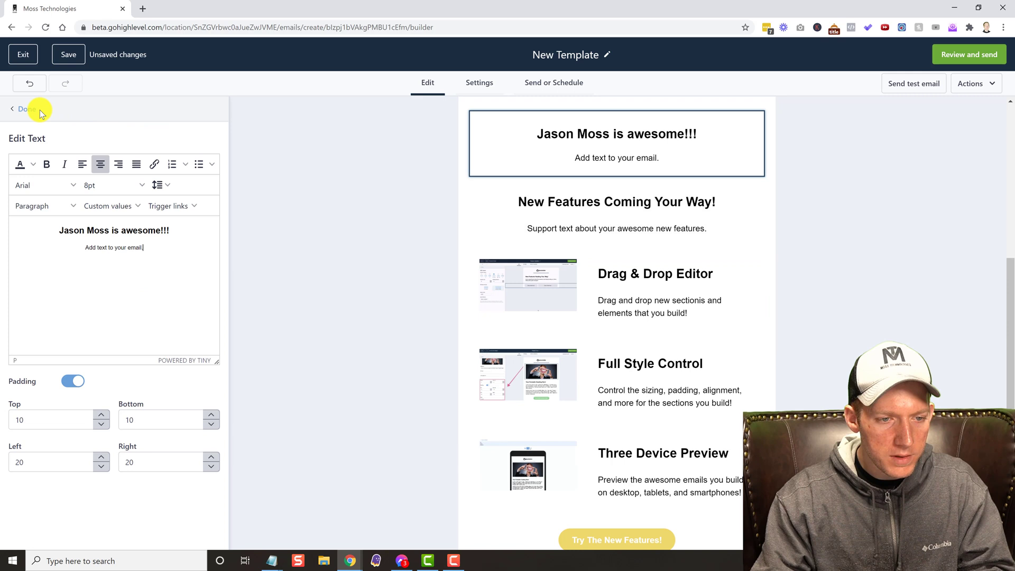
pyautogui.click(24, 107)
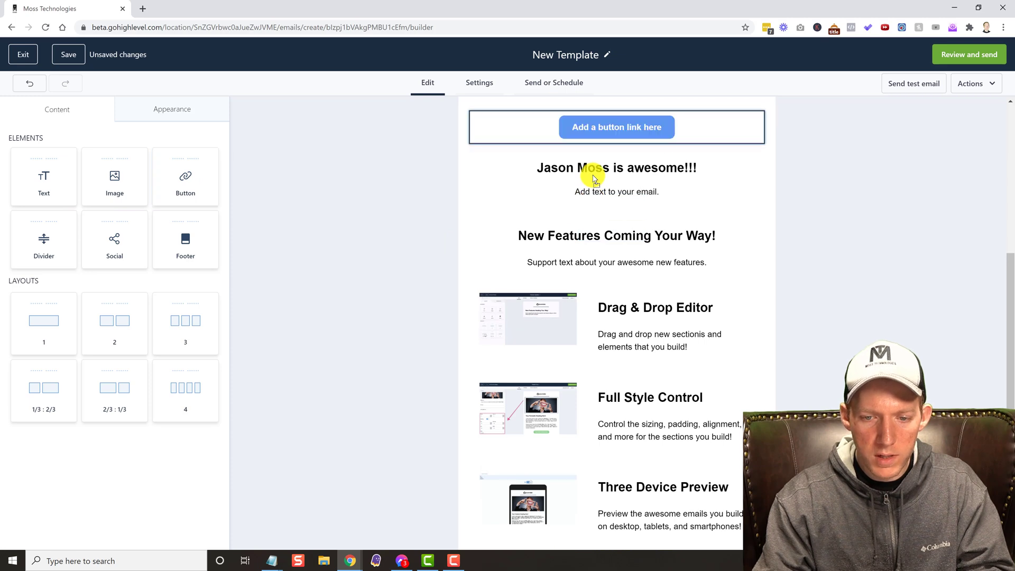
pyautogui.click(616, 127)
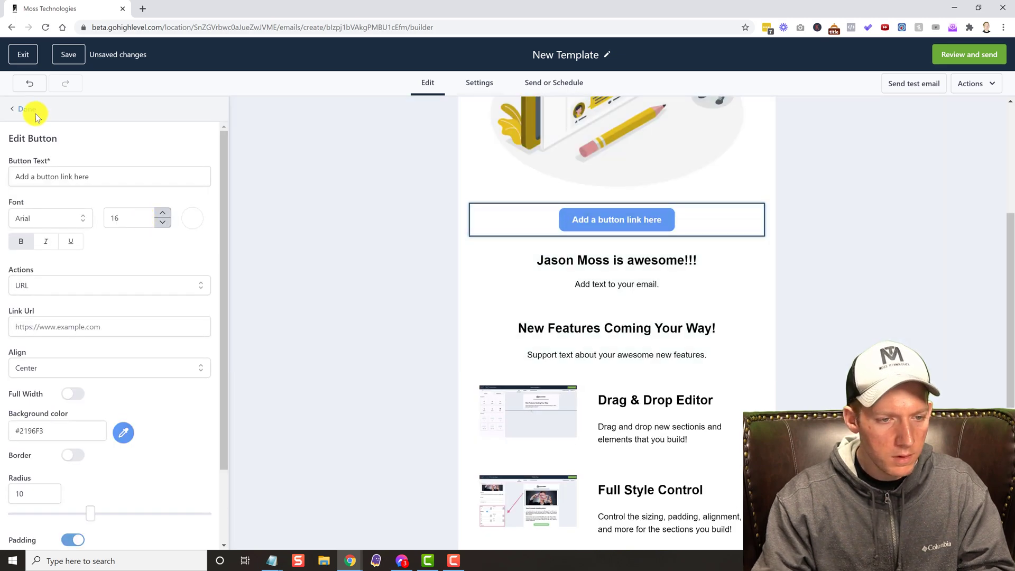
pyautogui.click(25, 109)
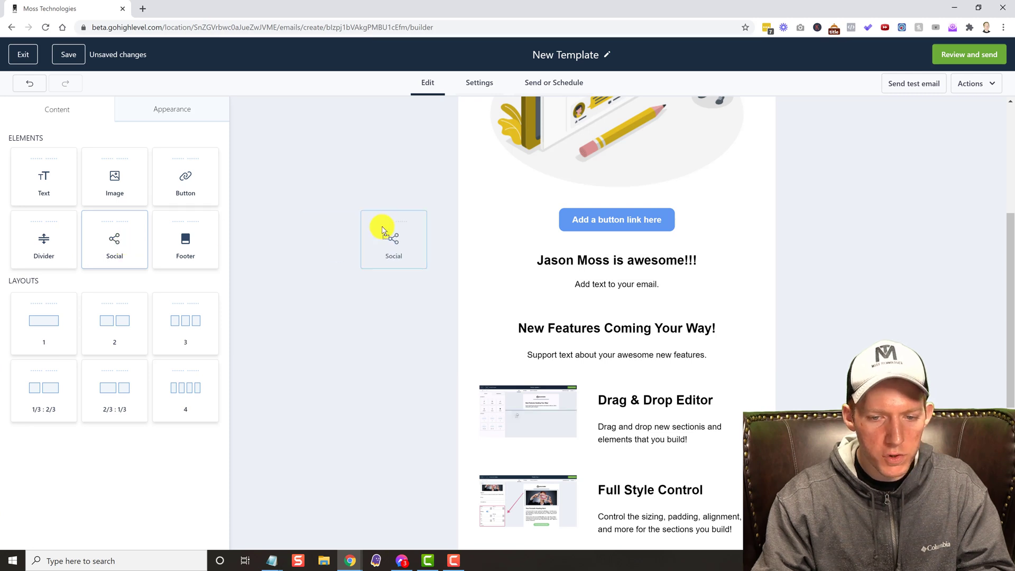
# Step: Add a row of social icons below the new button
pyautogui.click(393, 240)
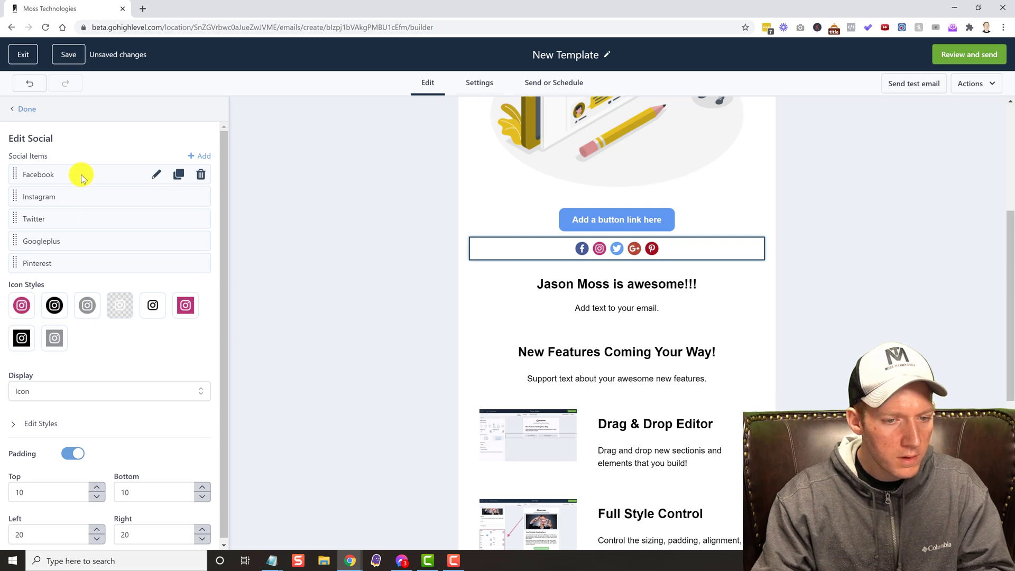
pyautogui.click(157, 174)
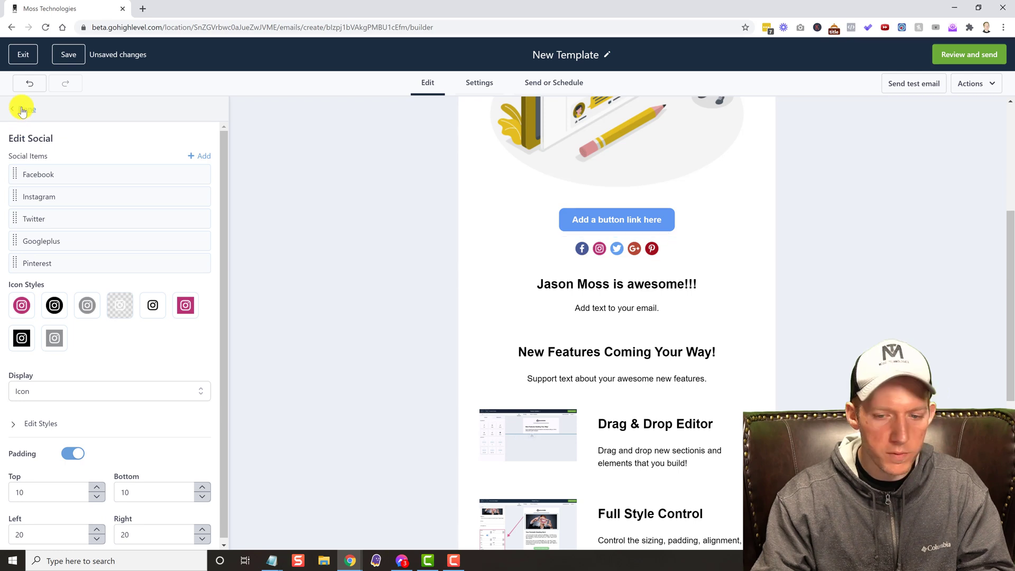
pyautogui.click(21, 109)
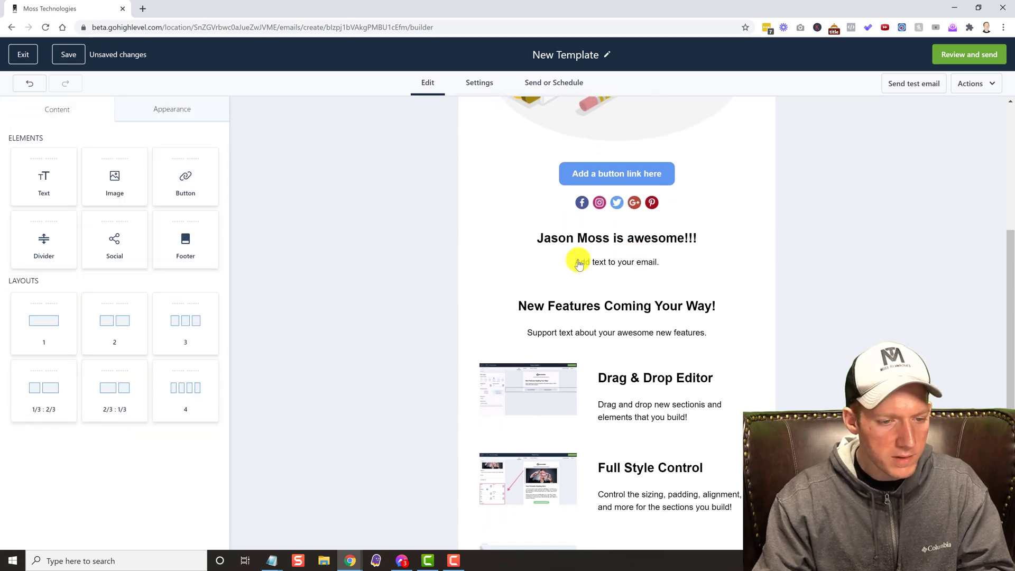
pyautogui.moveTo(114, 322)
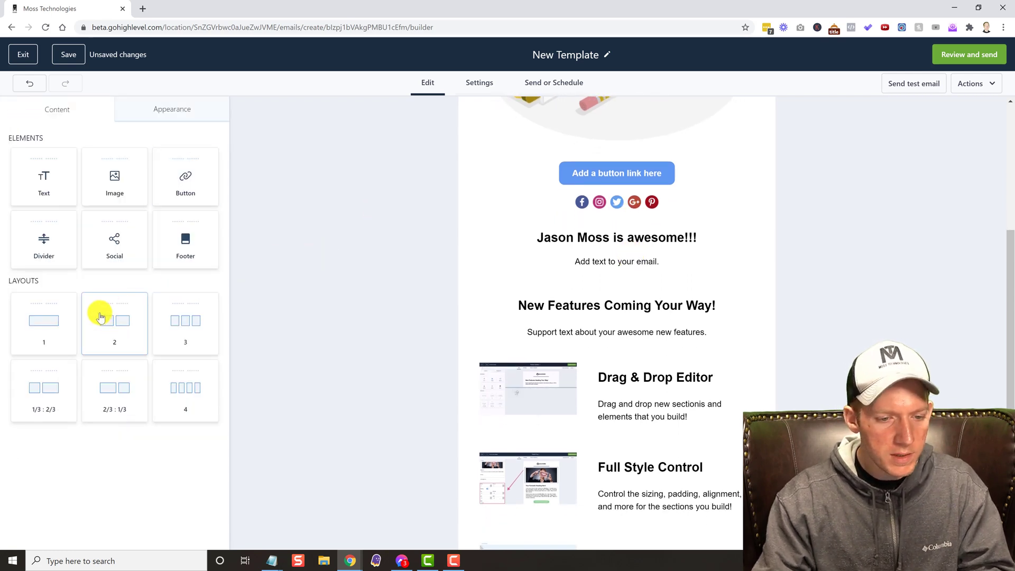
pyautogui.moveTo(186, 323)
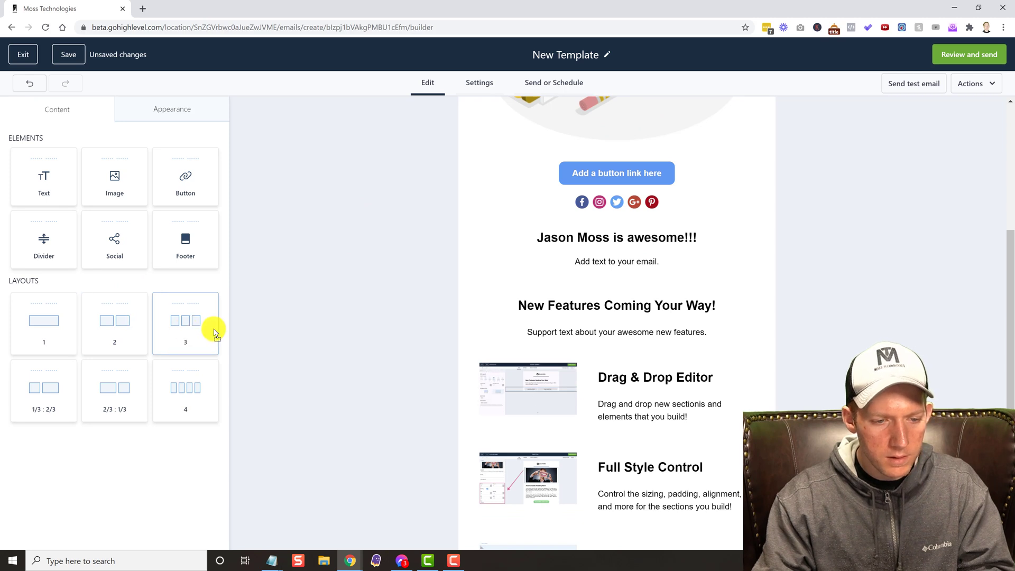
# Step: Add a three-column row under the features intro holding an image, social icons and a button
pyautogui.moveTo(185, 323); pyautogui.dragTo(617, 357)
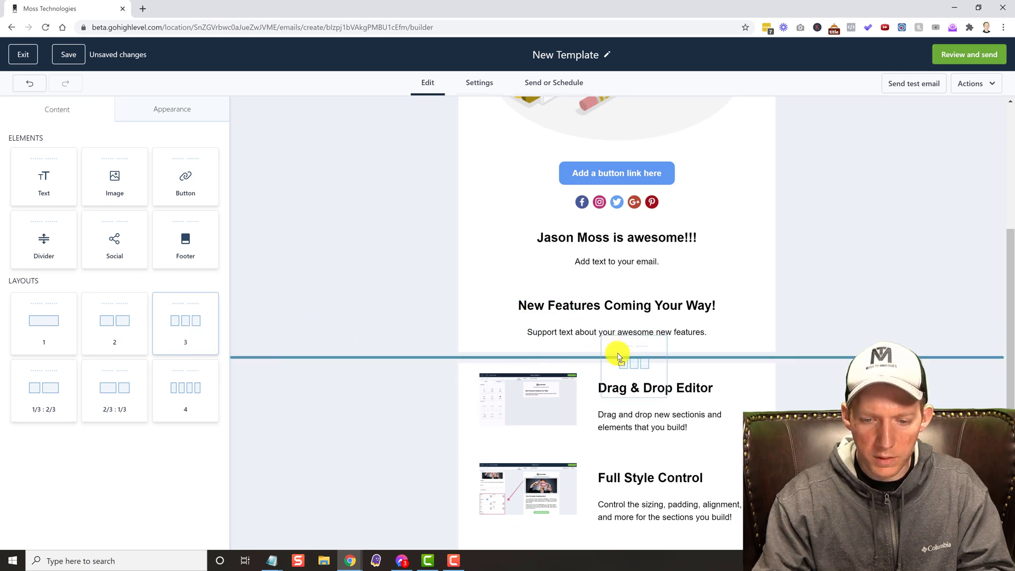
pyautogui.click(617, 361)
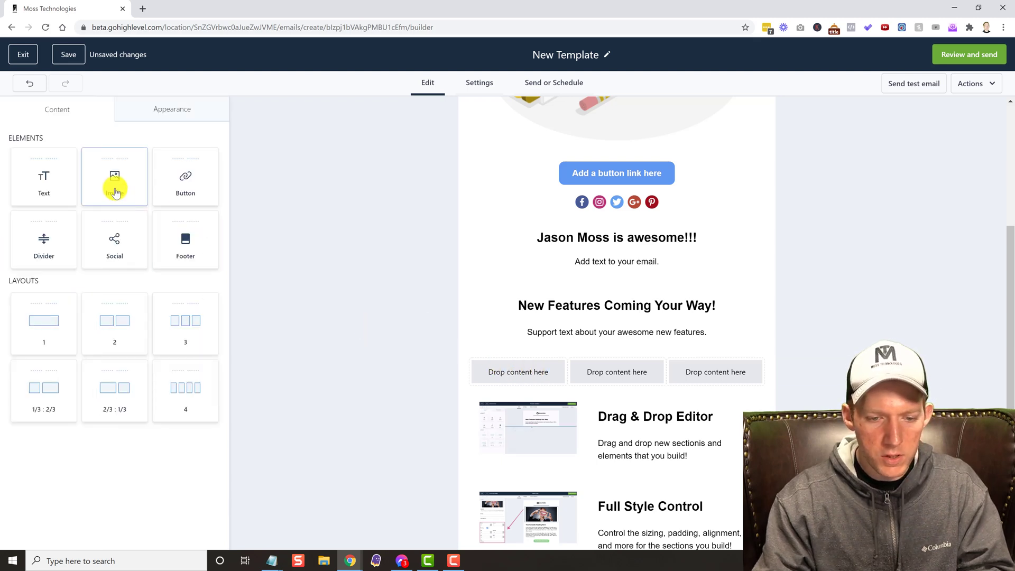
pyautogui.moveTo(115, 176); pyautogui.dragTo(519, 366)
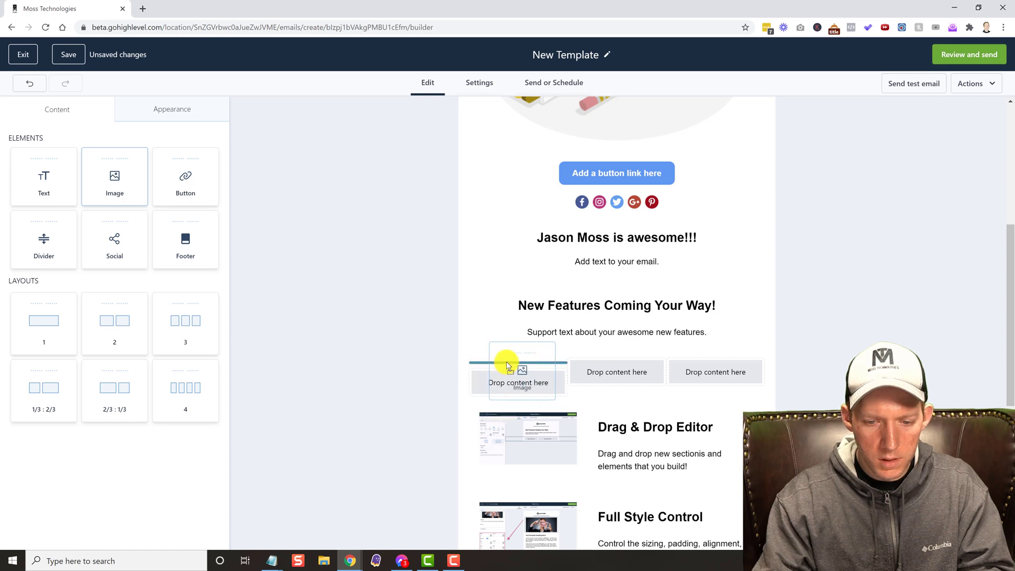
pyautogui.click(519, 371)
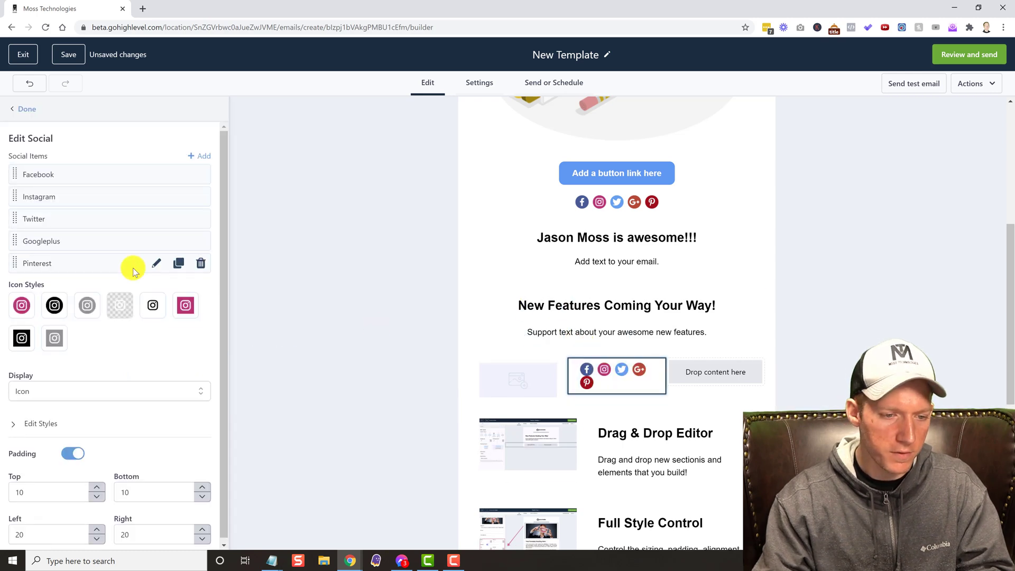
pyautogui.click(25, 109)
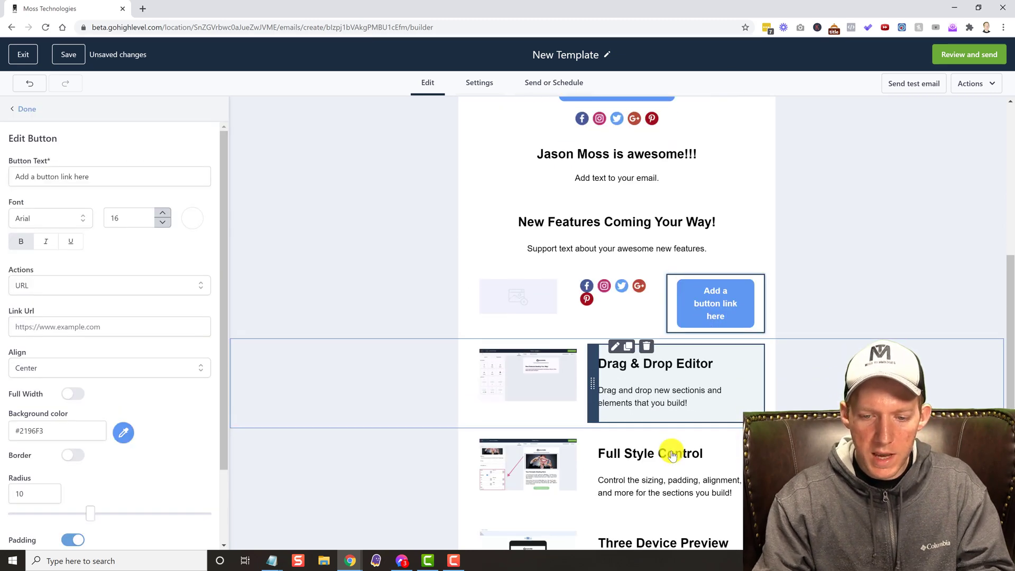
pyautogui.scroll(-3)
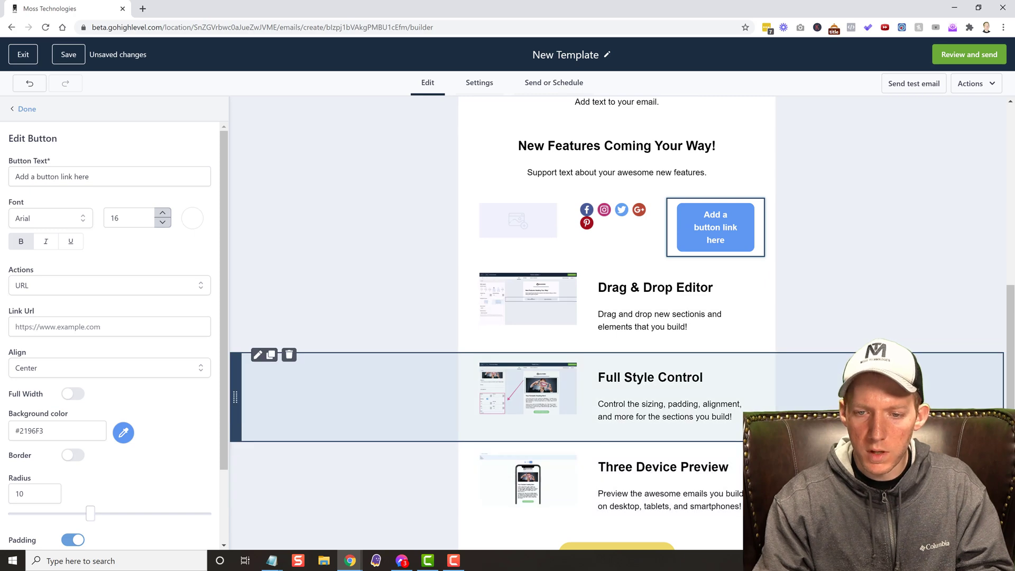
pyautogui.scroll(-3)
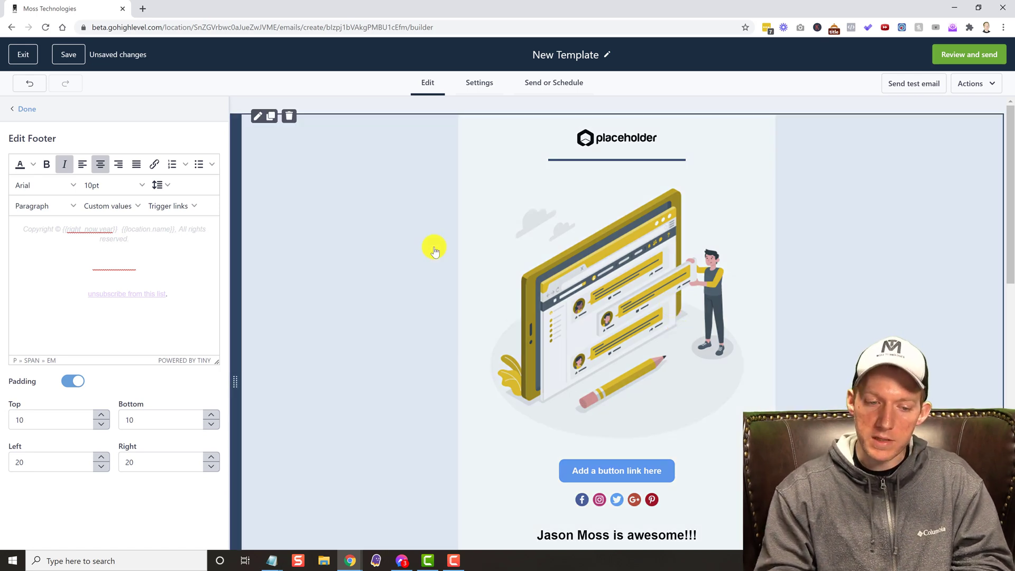
# Step: Close the footer and illustration image settings, then go to the email's Settings
pyautogui.click(22, 109)
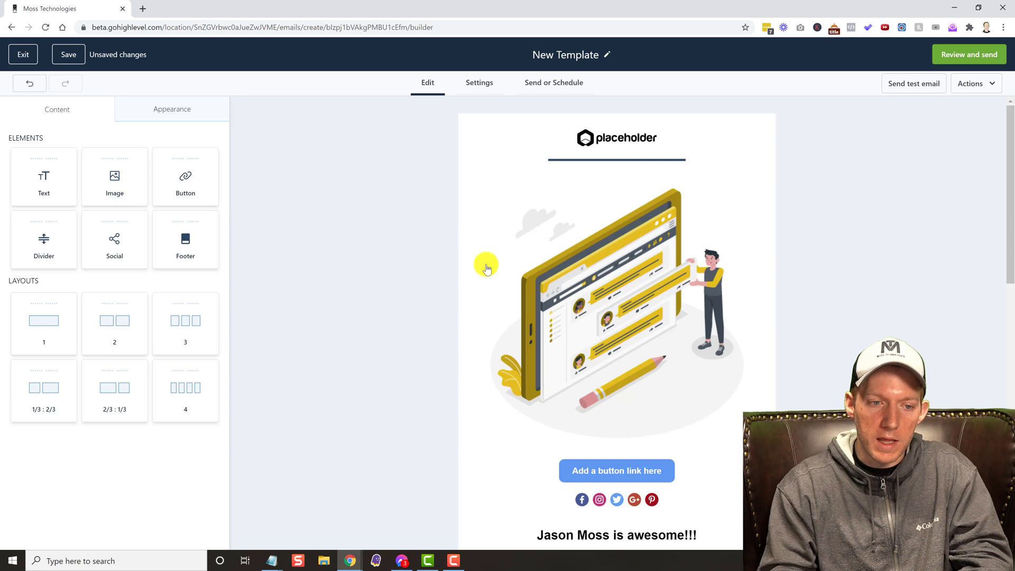
pyautogui.moveTo(451, 183)
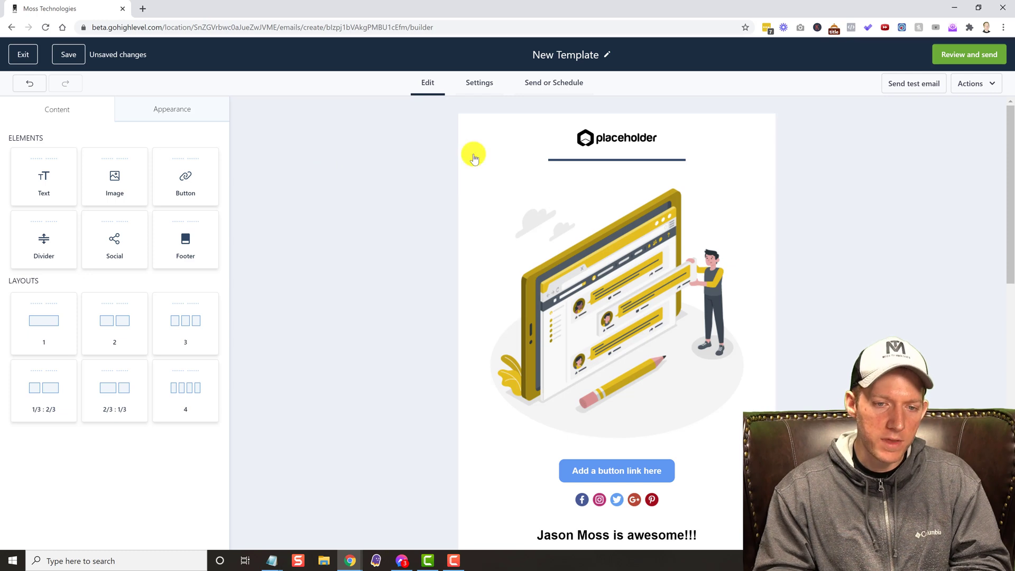
pyautogui.moveTo(572, 321)
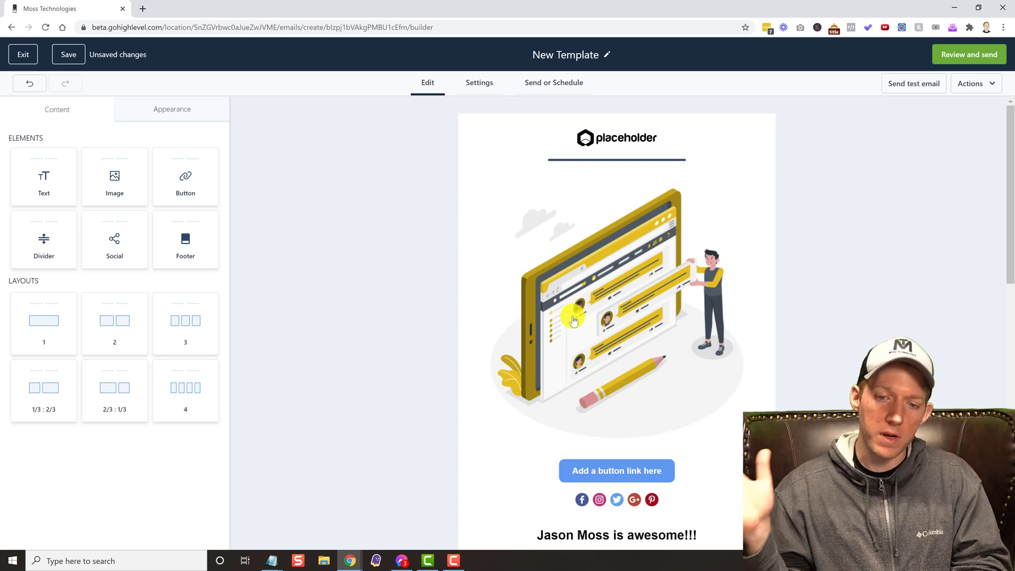
pyautogui.click(573, 320)
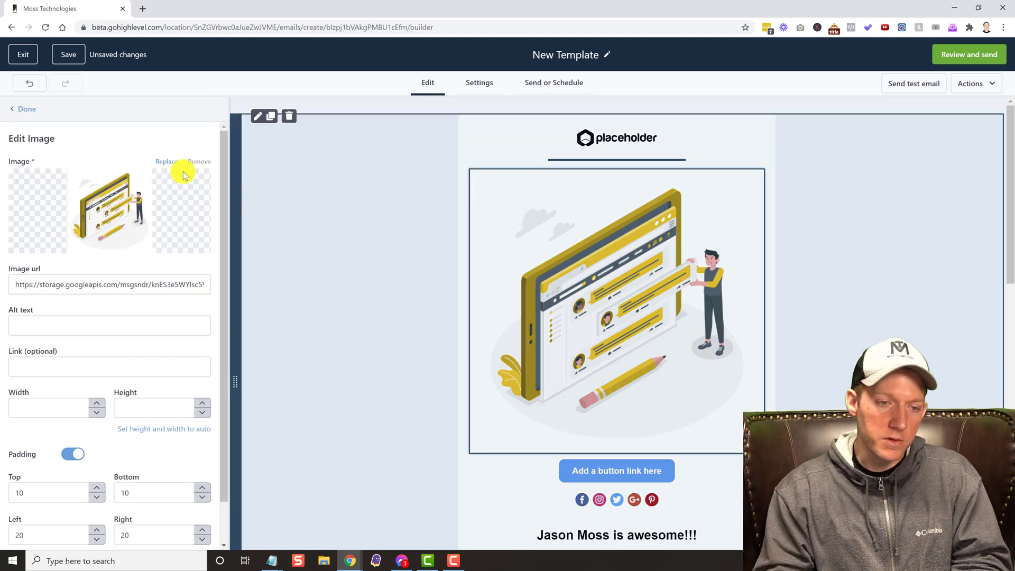
pyautogui.click(25, 109)
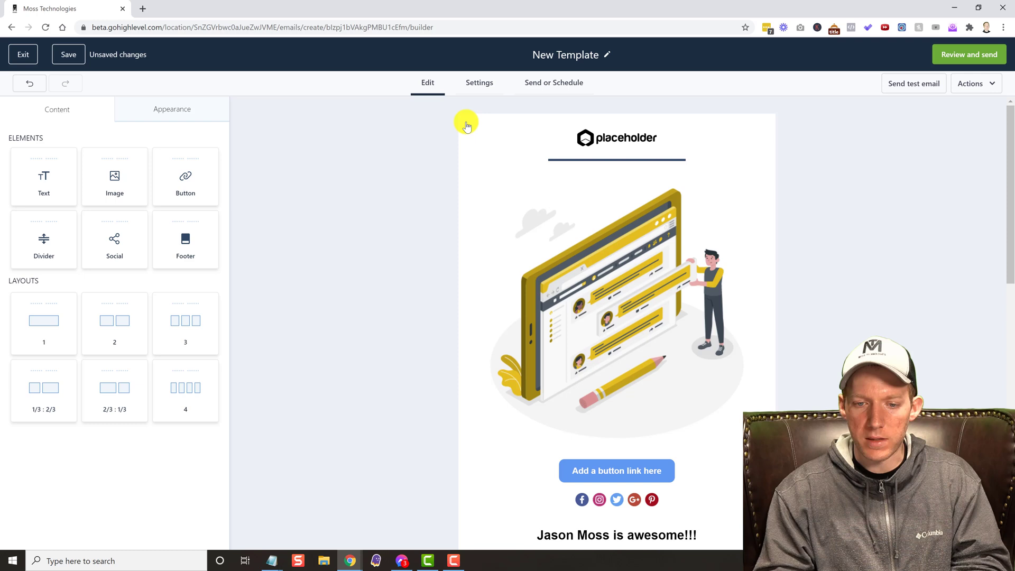
pyautogui.click(478, 83)
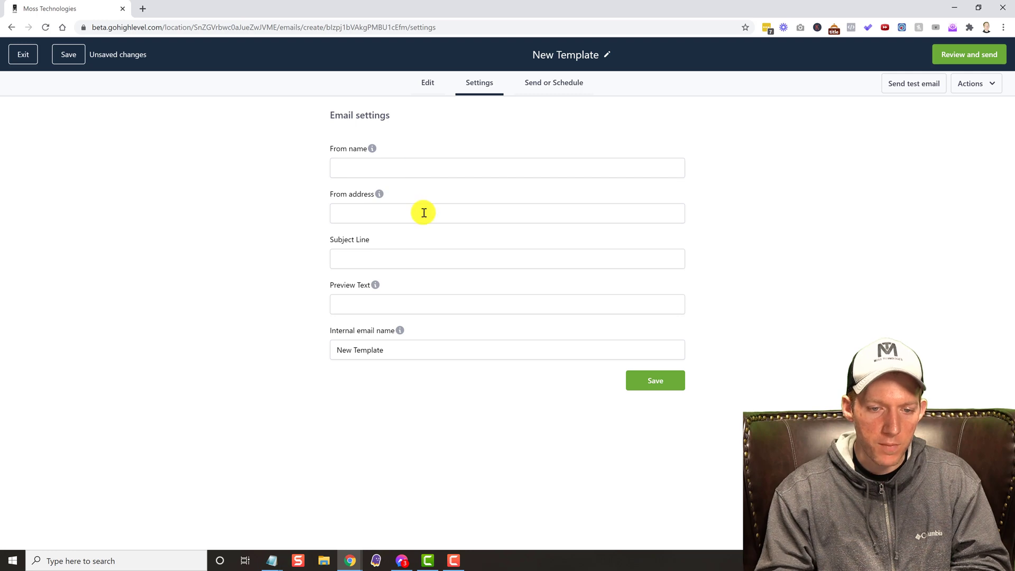
pyautogui.moveTo(414, 301)
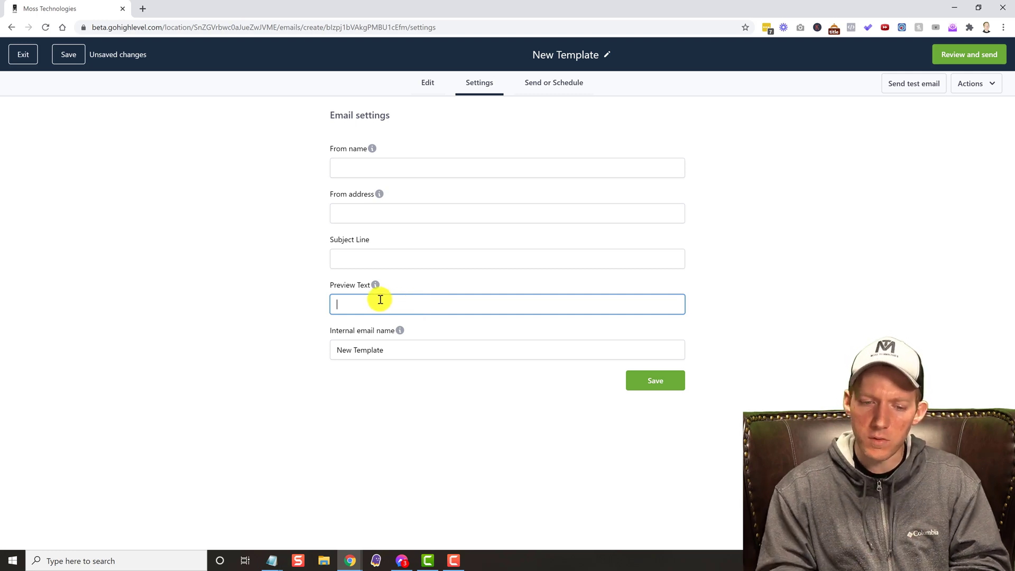
pyautogui.moveTo(405, 315)
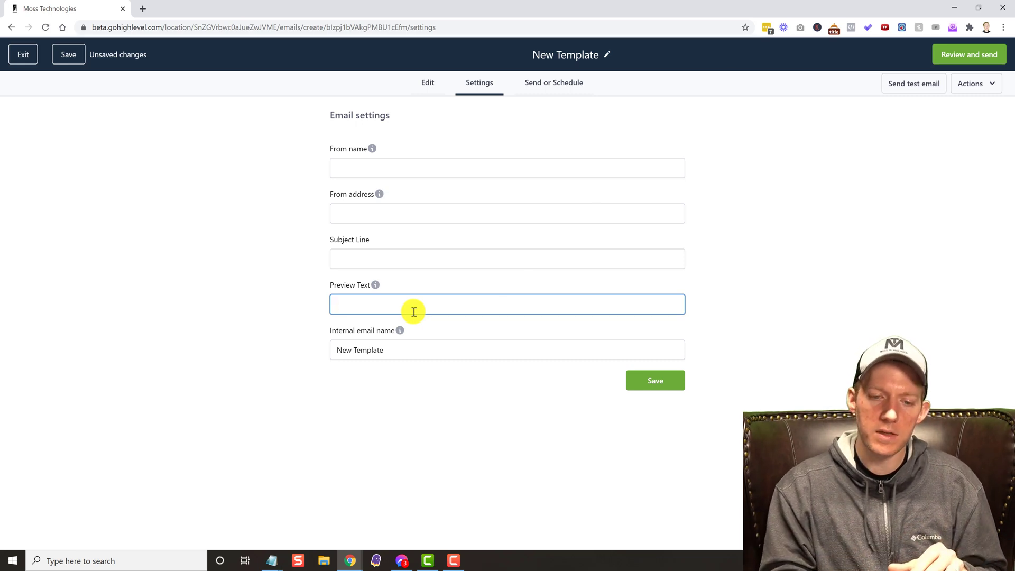
pyautogui.moveTo(377, 203)
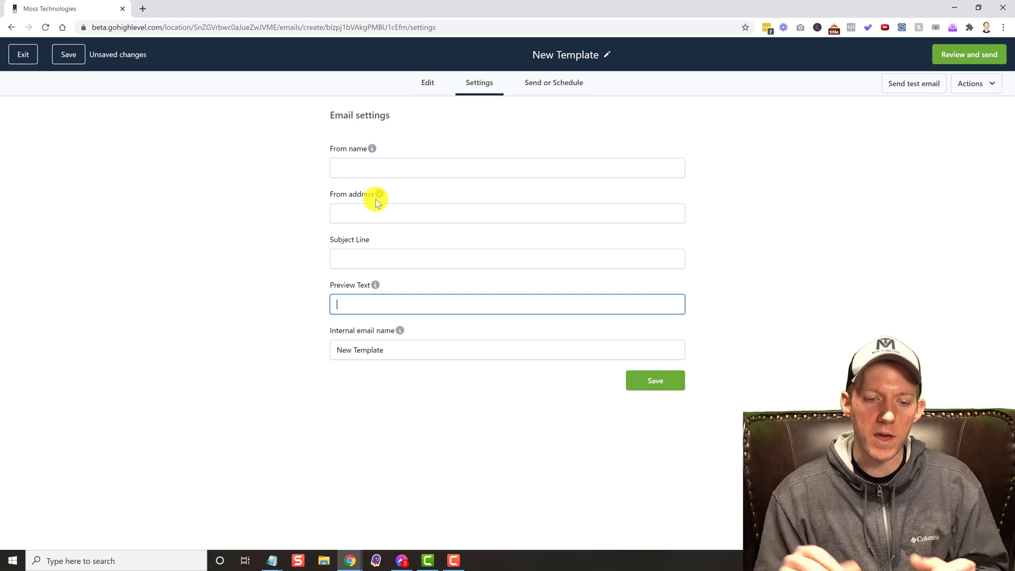
pyautogui.moveTo(491, 165)
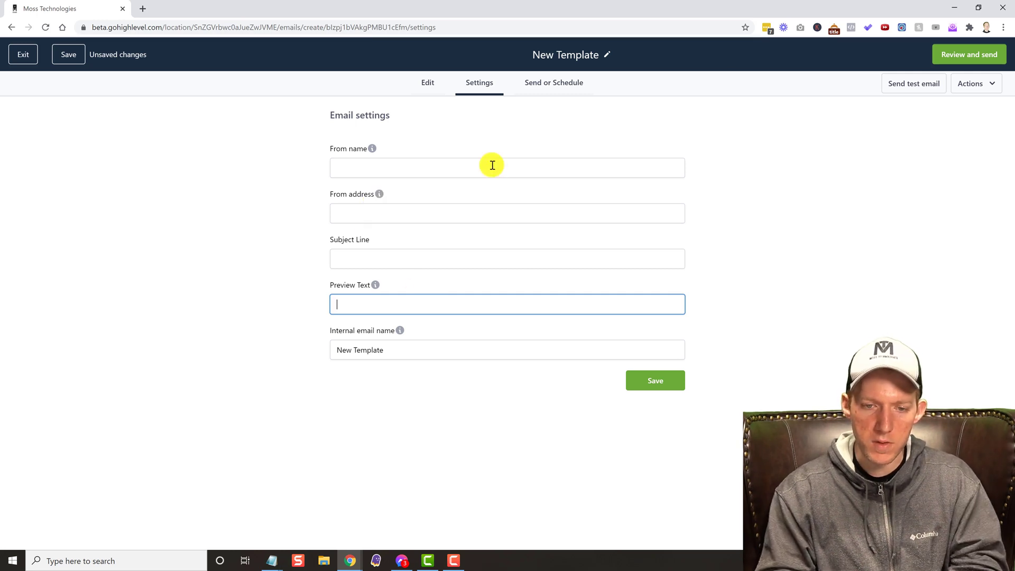
pyautogui.click(549, 82)
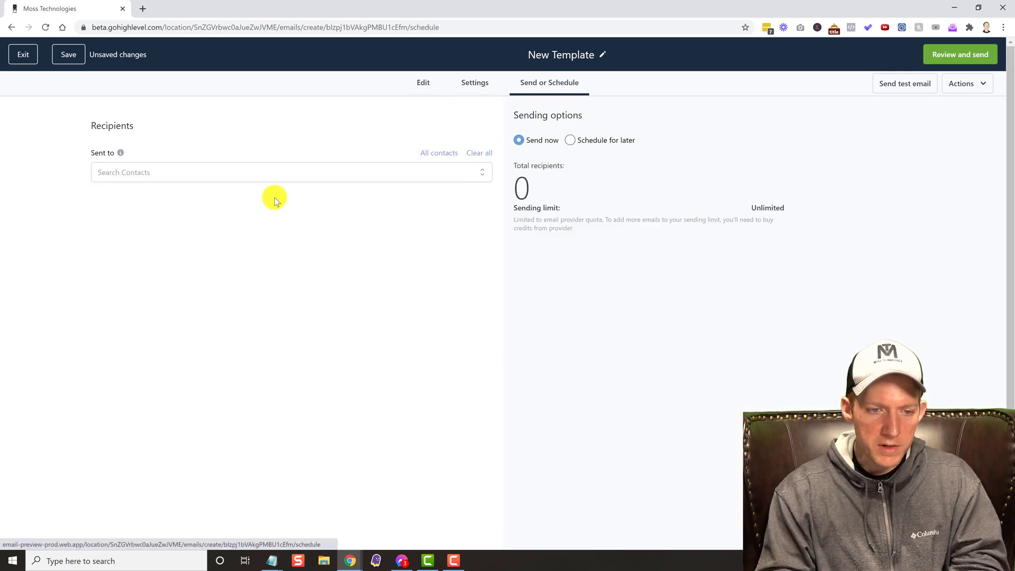
pyautogui.moveTo(558, 206)
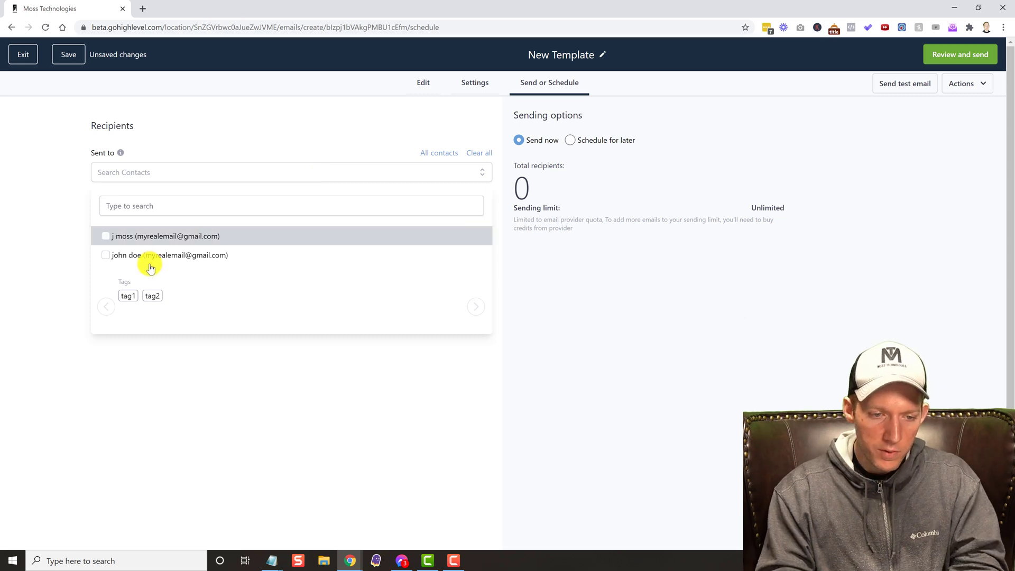
pyautogui.moveTo(293, 246)
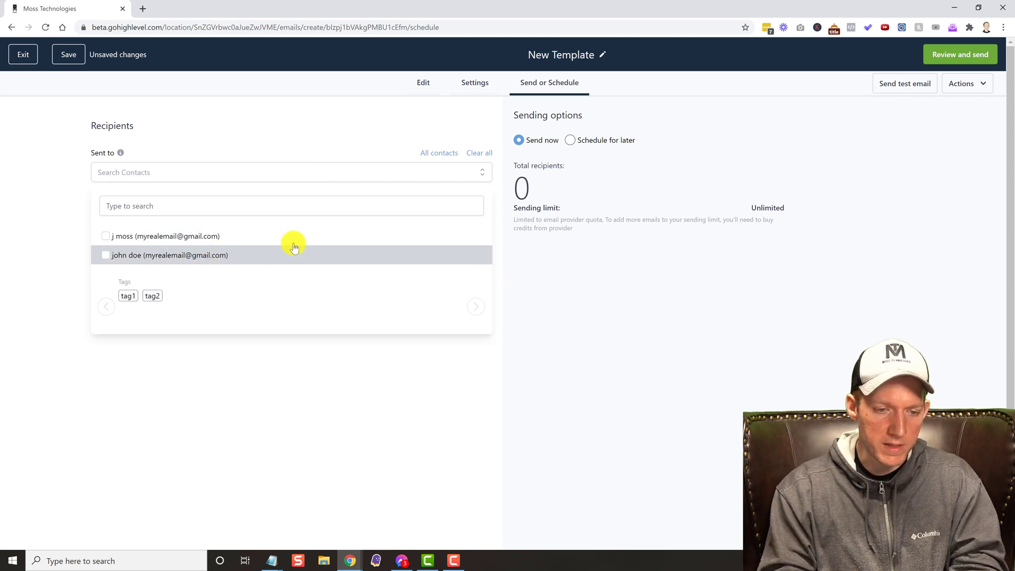
pyautogui.moveTo(300, 140)
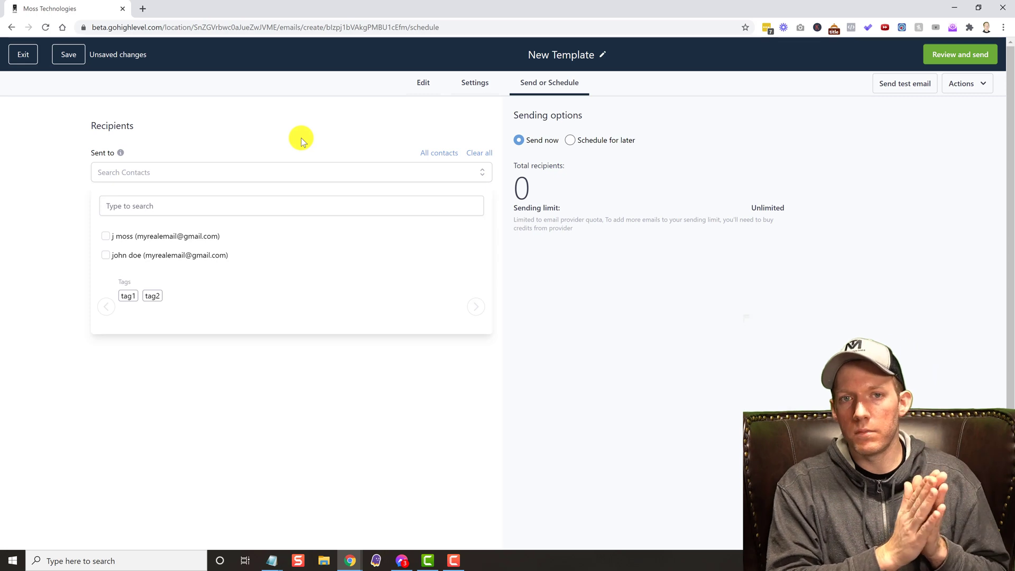
pyautogui.moveTo(196, 183)
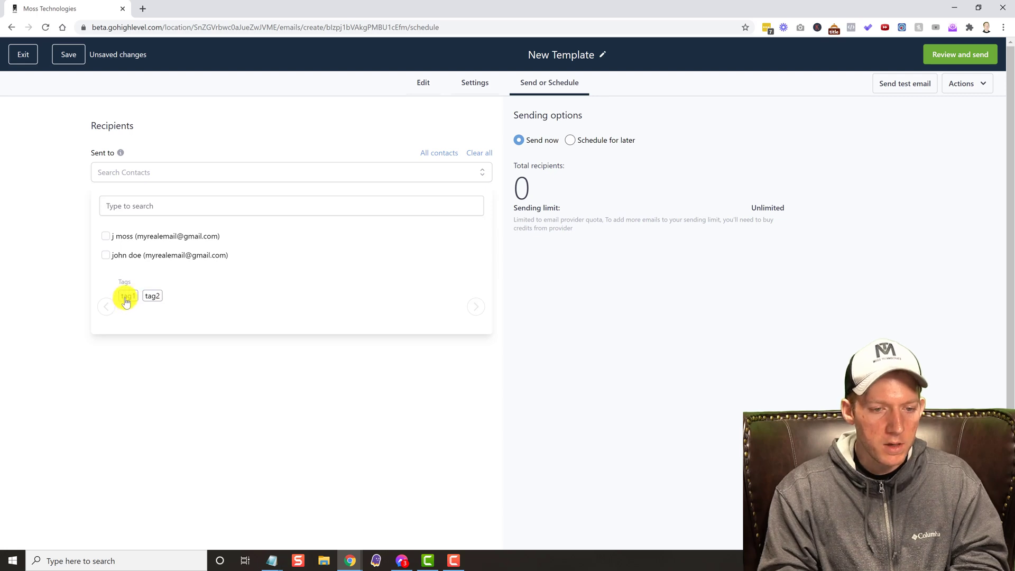
pyautogui.click(126, 297)
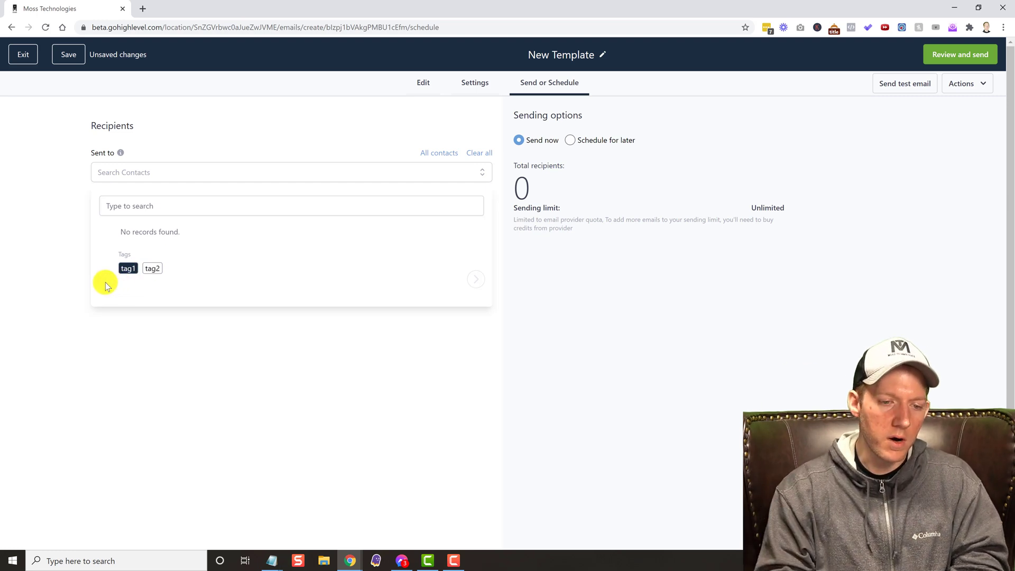
pyautogui.click(128, 268)
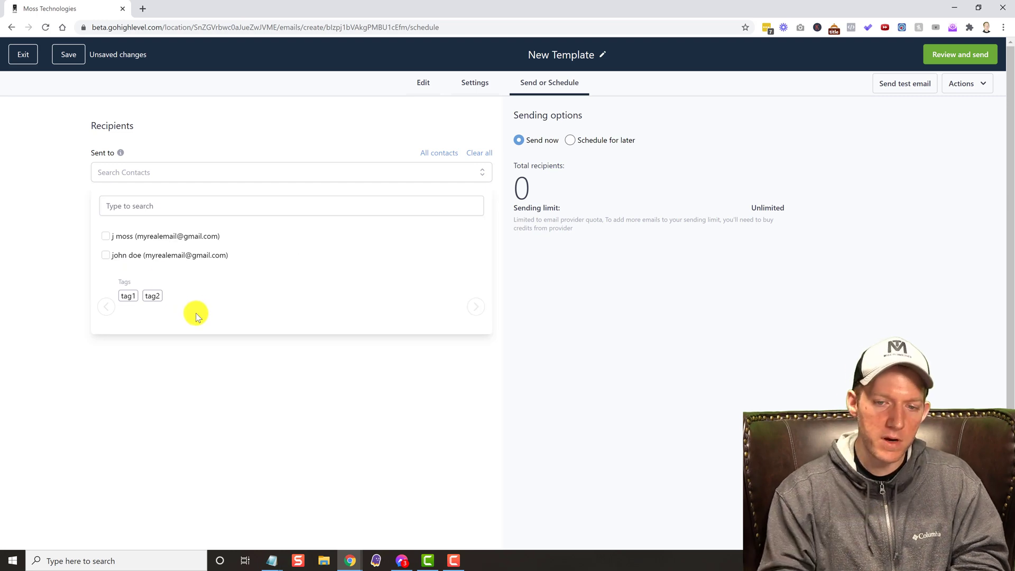
pyautogui.moveTo(204, 245)
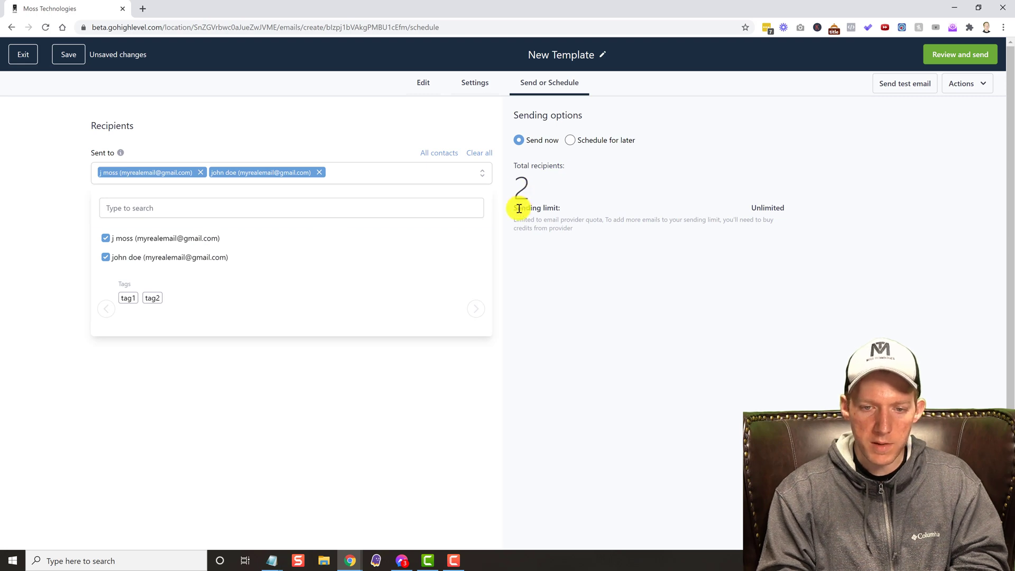
pyautogui.moveTo(343, 140)
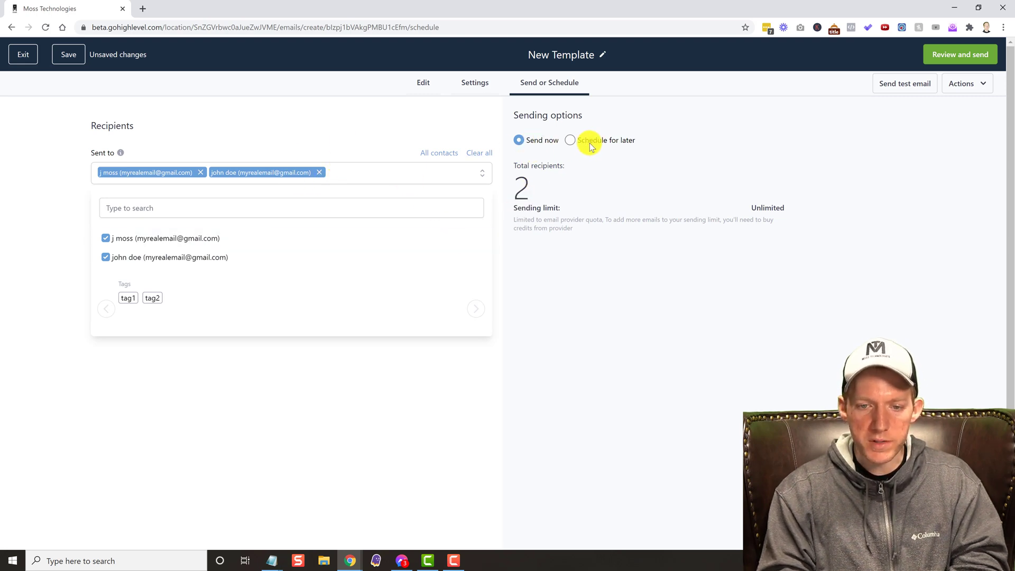
pyautogui.click(570, 139)
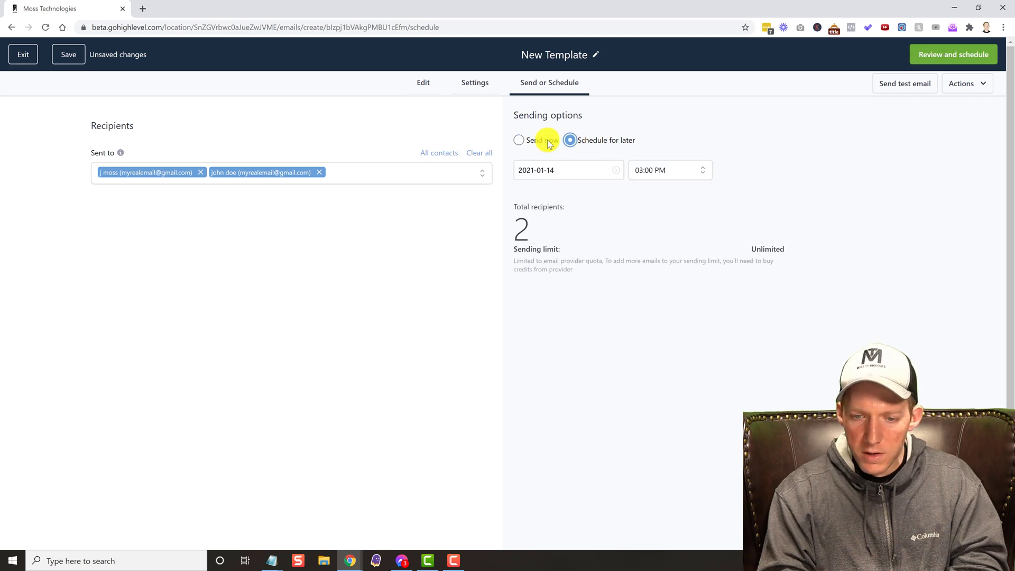
pyautogui.click(519, 140)
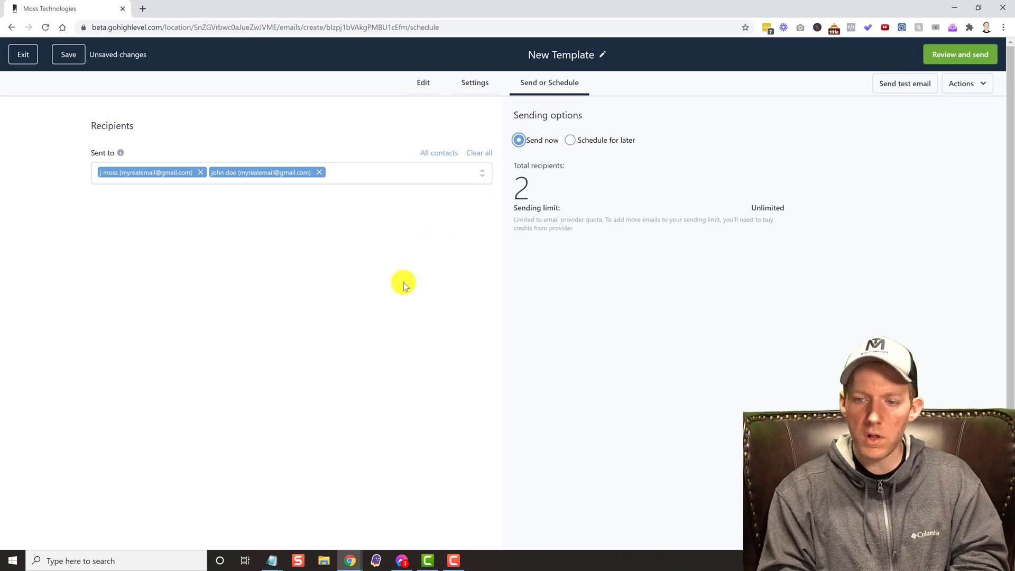
pyautogui.moveTo(655, 238)
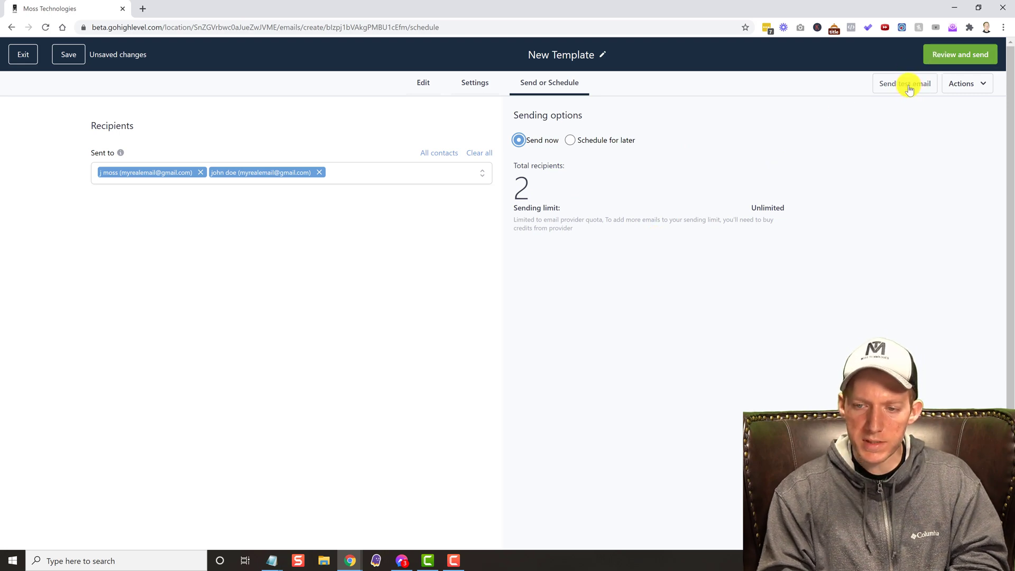
# Step: Save the template via the test email form and return to the email builder
pyautogui.click(904, 82)
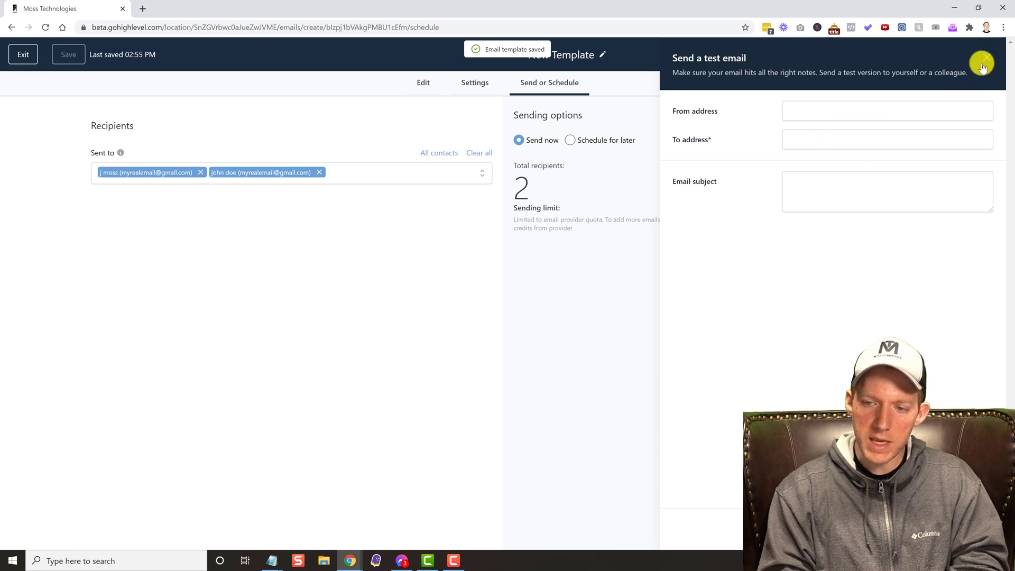
pyautogui.click(983, 63)
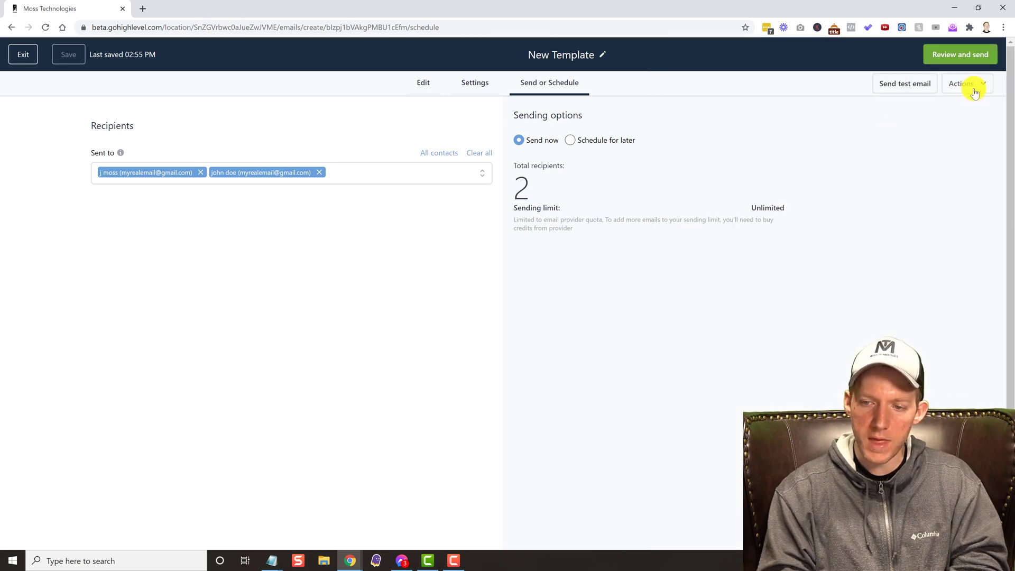
pyautogui.click(963, 82)
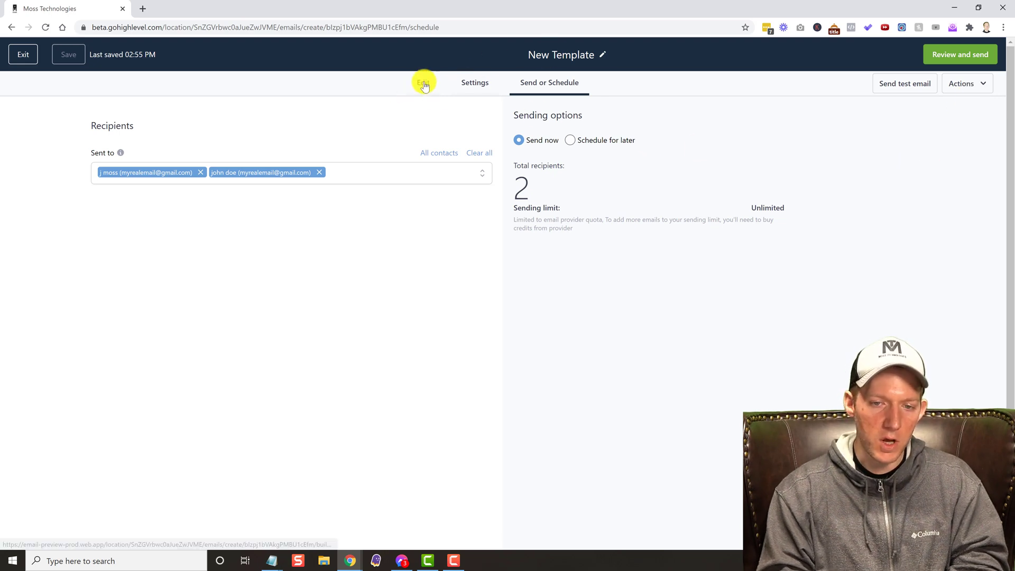
pyautogui.click(423, 83)
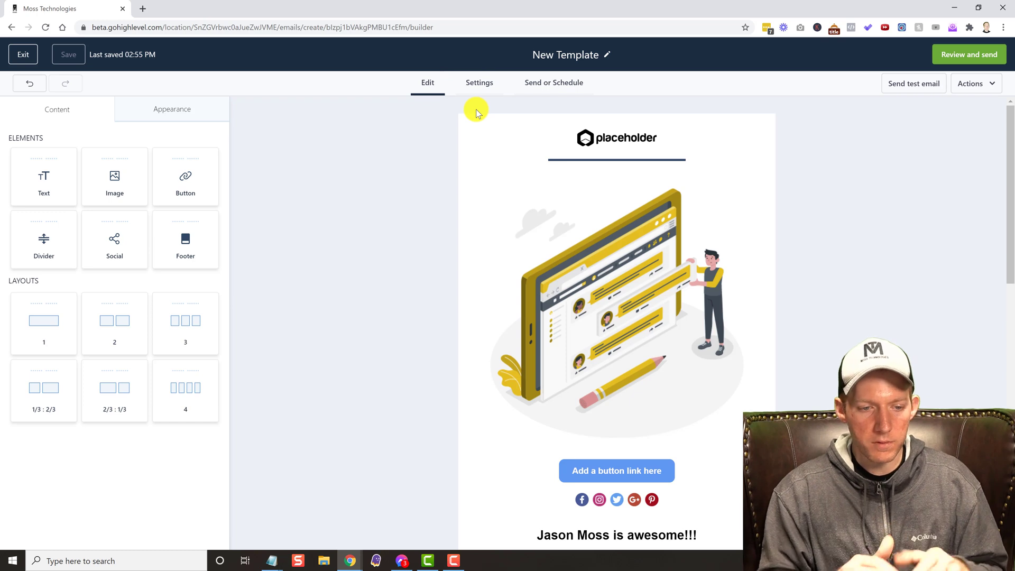